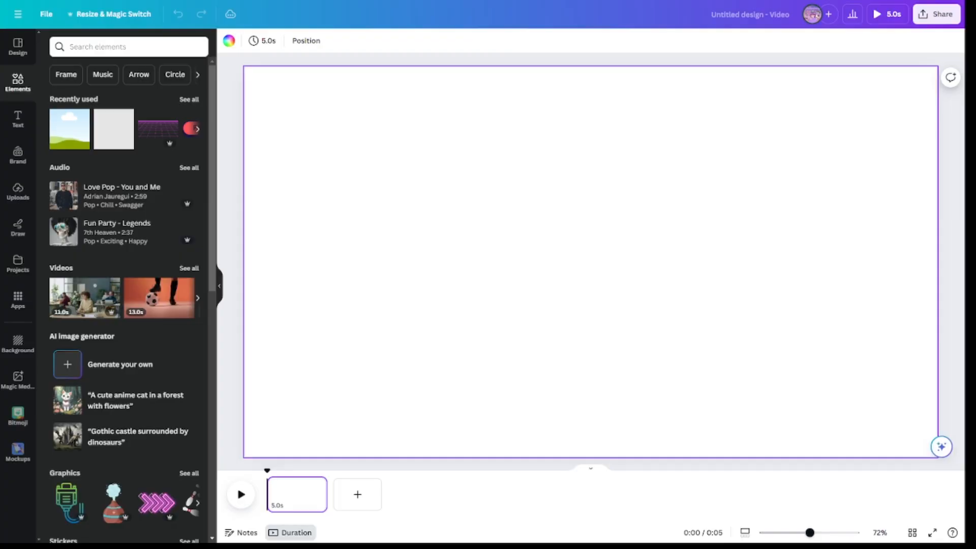
Search Elements for 'summer' graphics and place palm trees in both bottom corners.
left_click(129, 47)
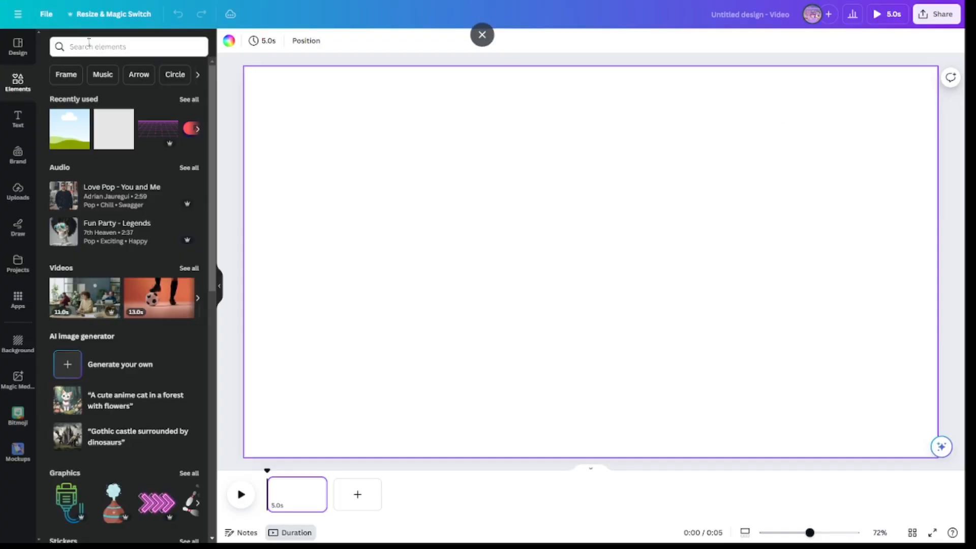
left_click(129, 47)
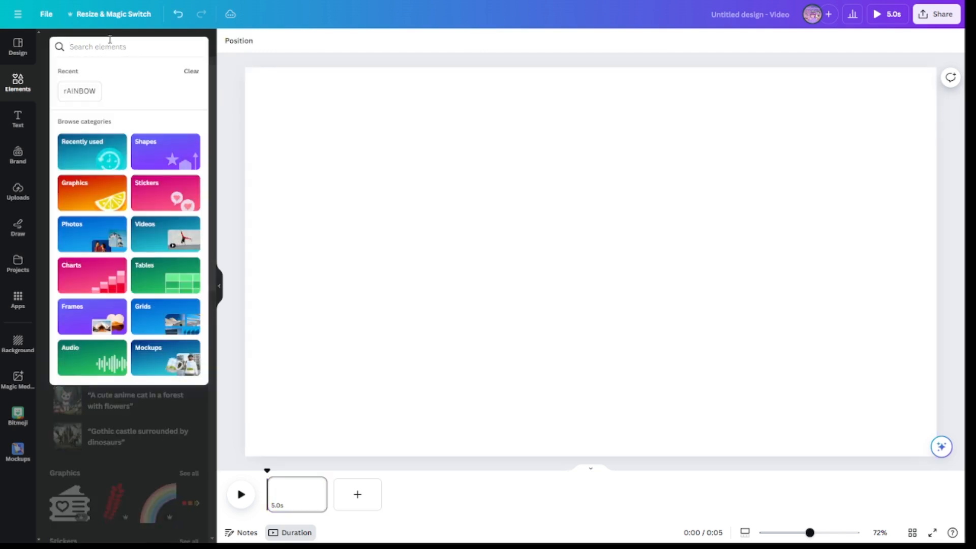
type("sUMMER")
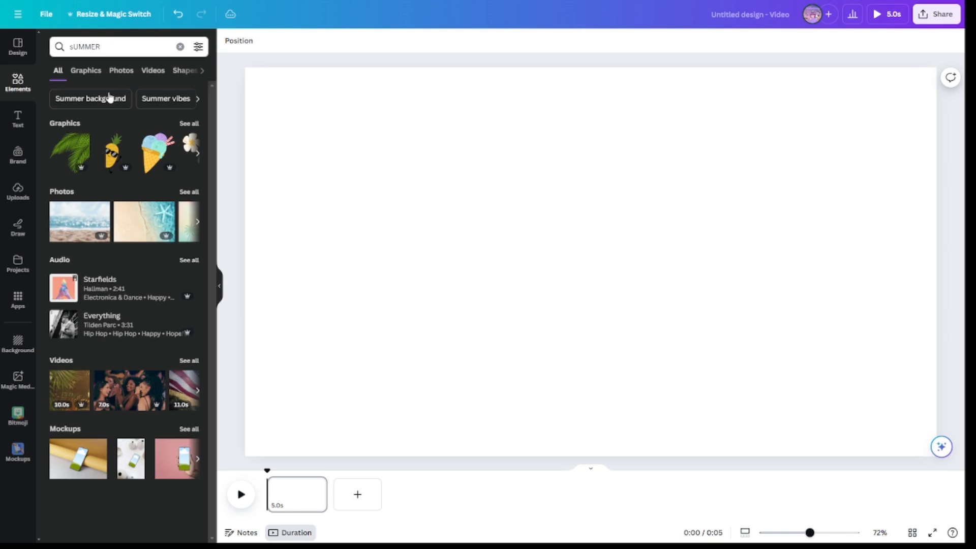
left_click(86, 69)
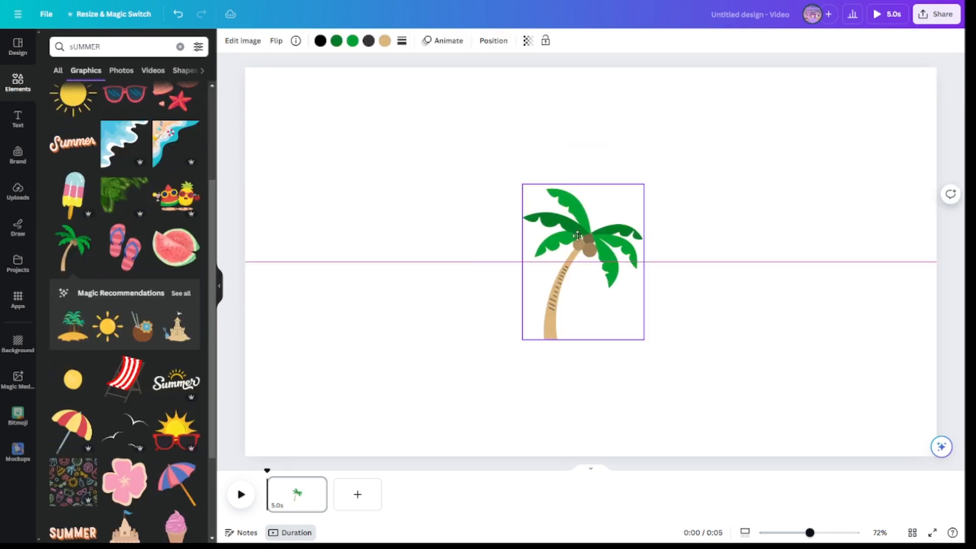
left_click(276, 41)
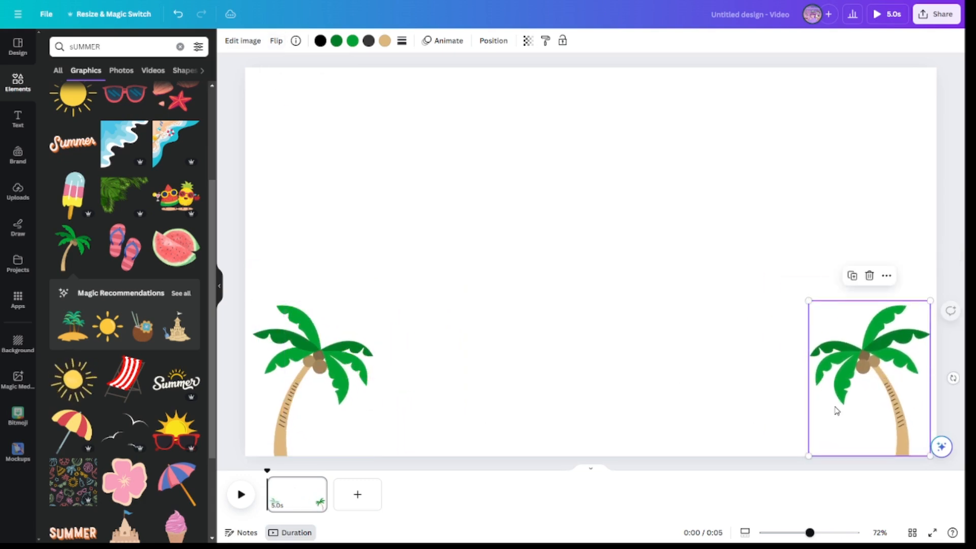
Add the Hello Summer lettering graphic across the top of the page.
left_click(124, 358)
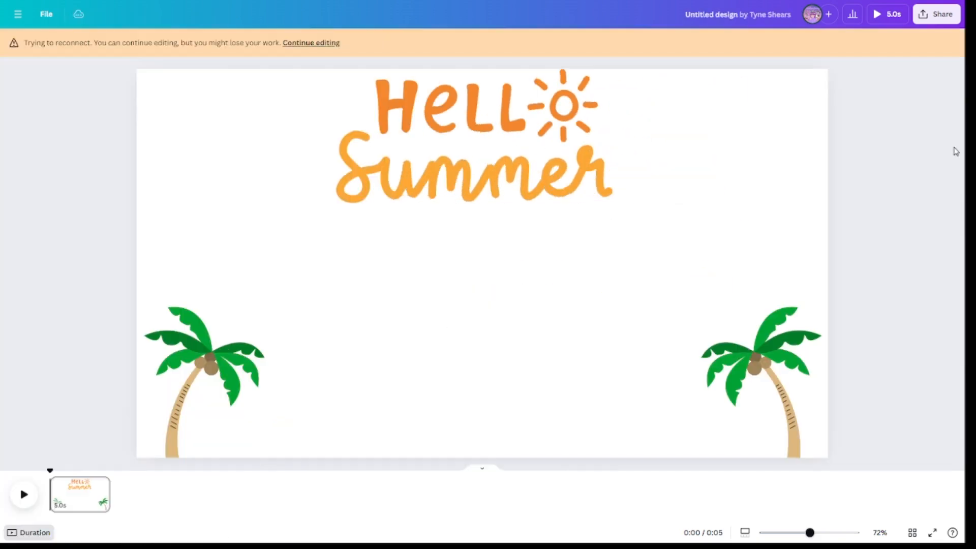
left_click(17, 81)
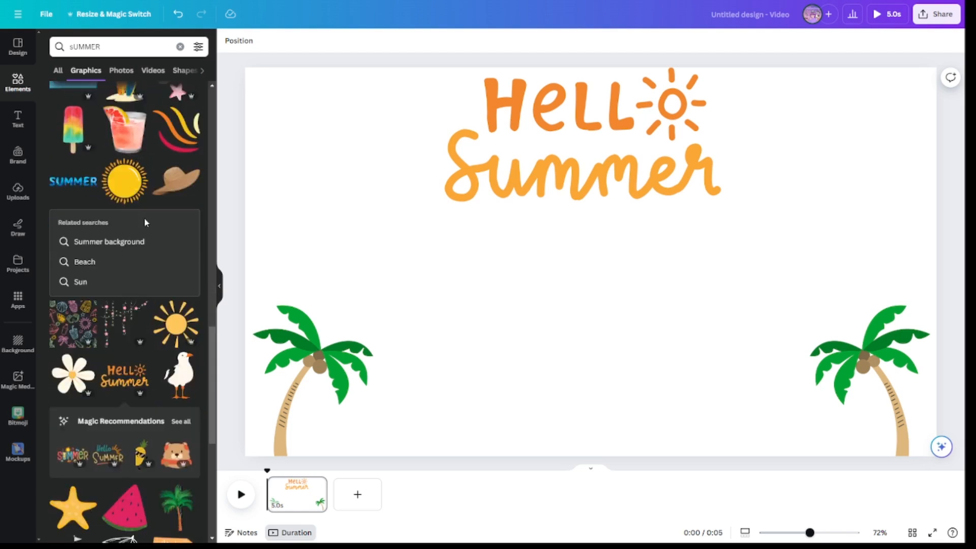
scroll("down", 3)
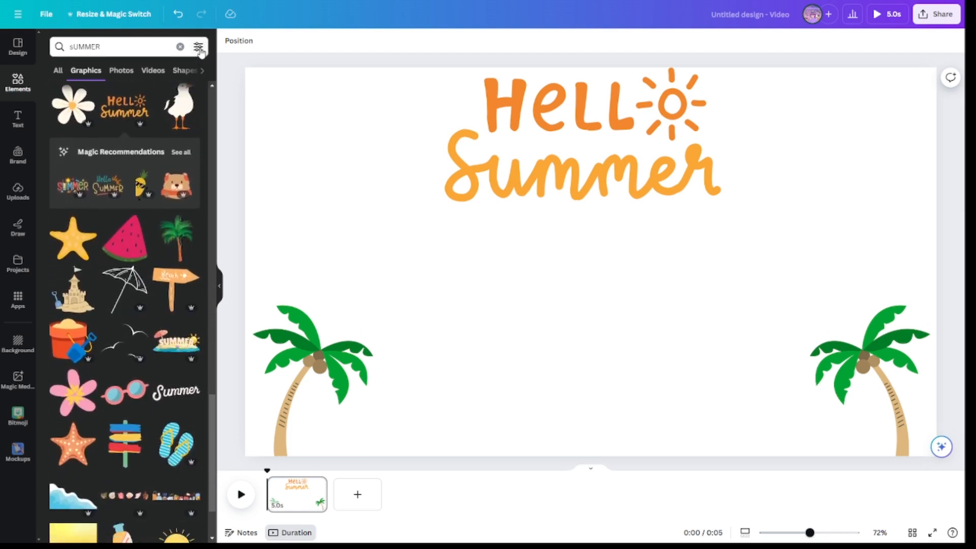
Add a seagull graphic and tint its white body a warmer off-white.
left_click(180, 106)
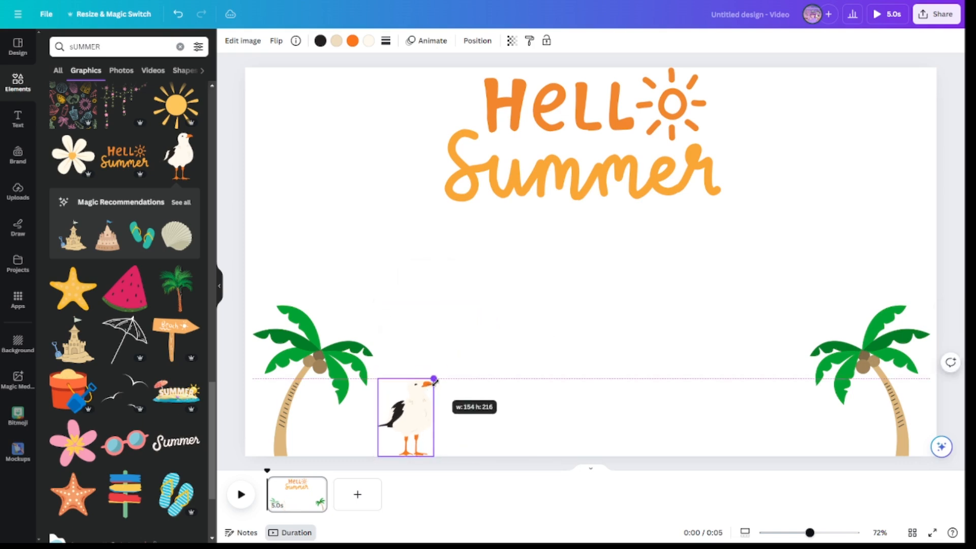
left_click(369, 41)
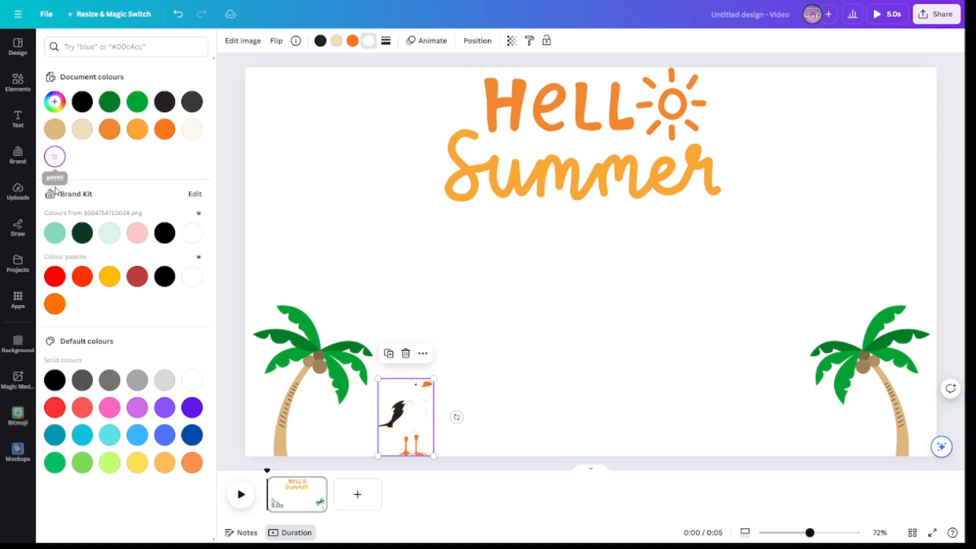
left_click(54, 156)
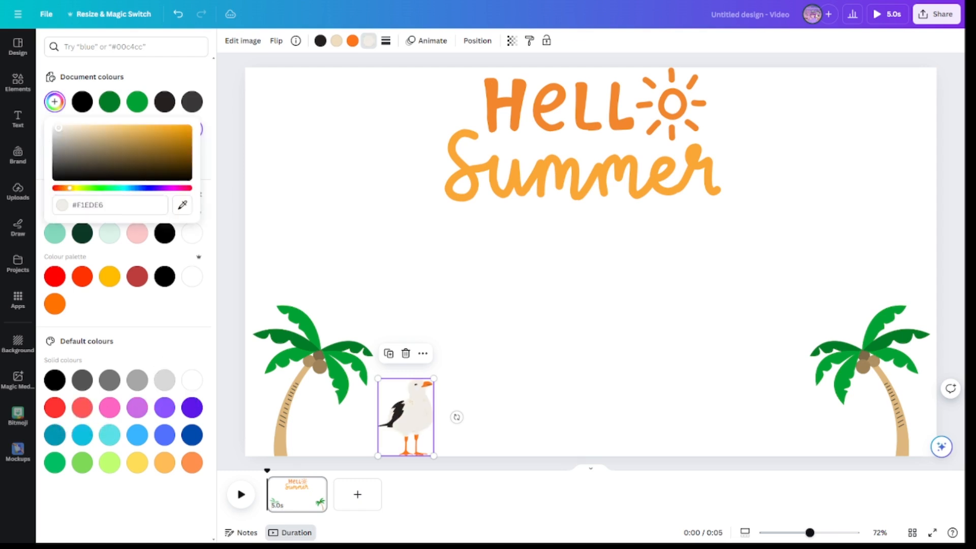
left_click(127, 130)
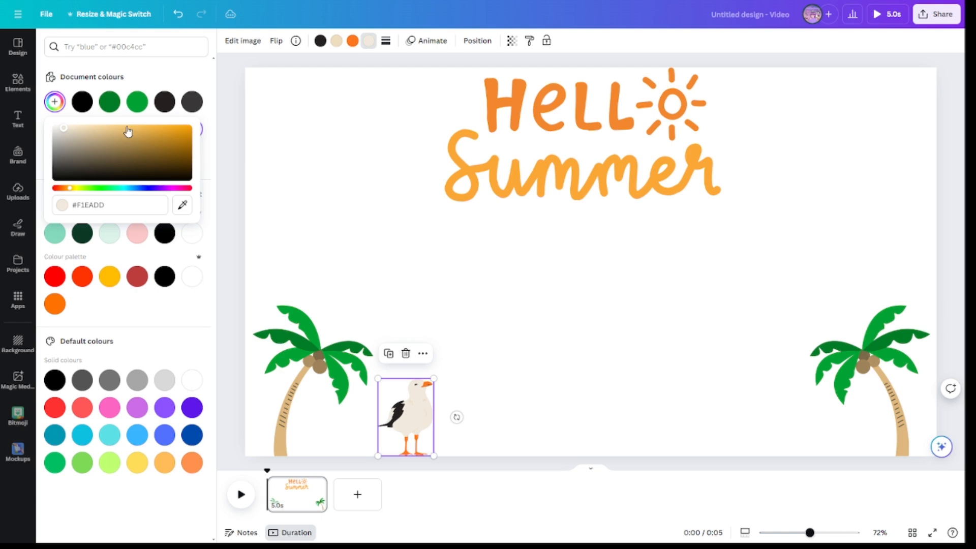
mouse_move(394, 367)
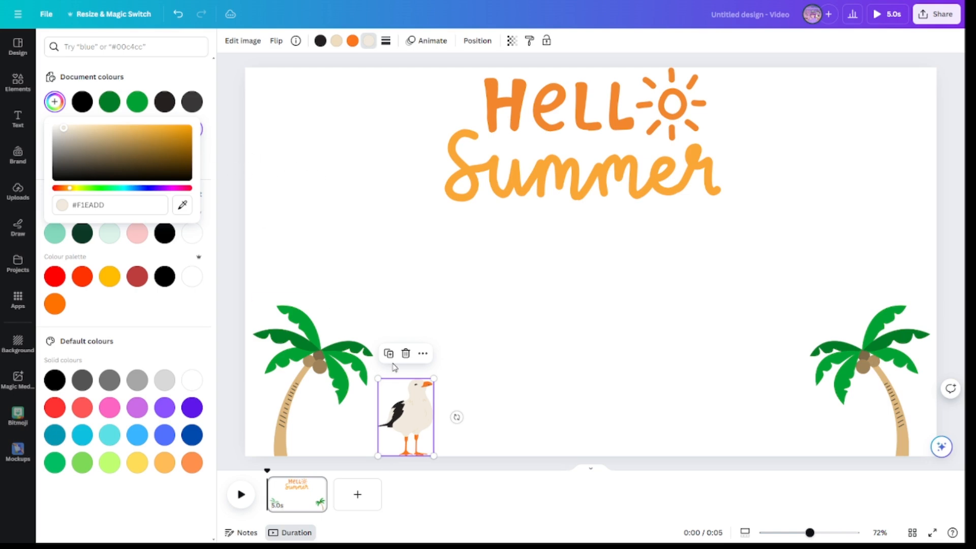
Duplicate the seagull and mirror the right-hand copy horizontally to face the other.
left_click(17, 81)
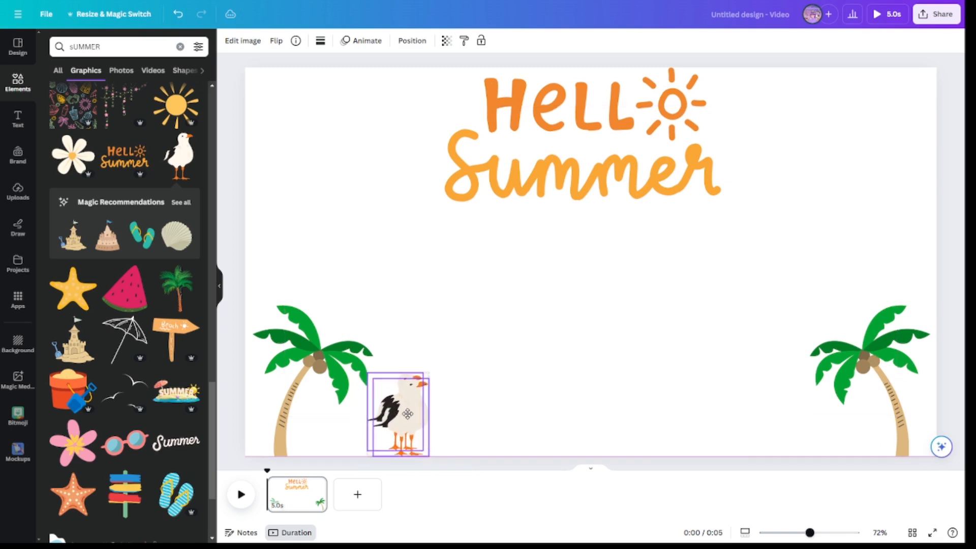
left_click(275, 40)
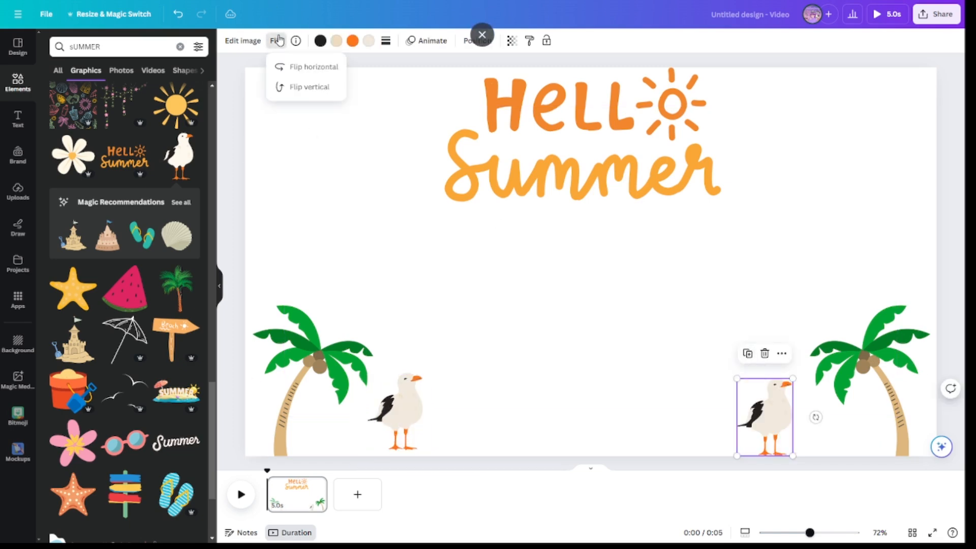
left_click(314, 66)
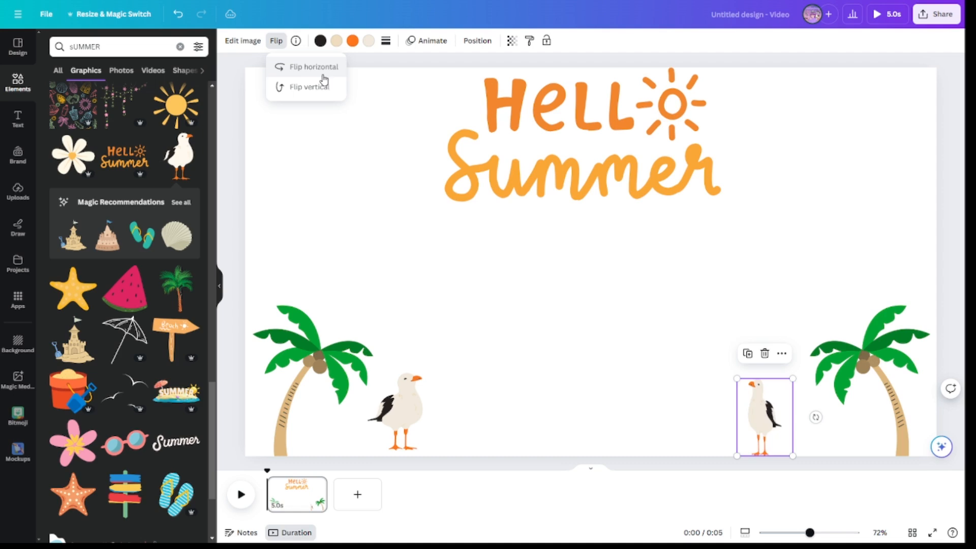
left_click(314, 67)
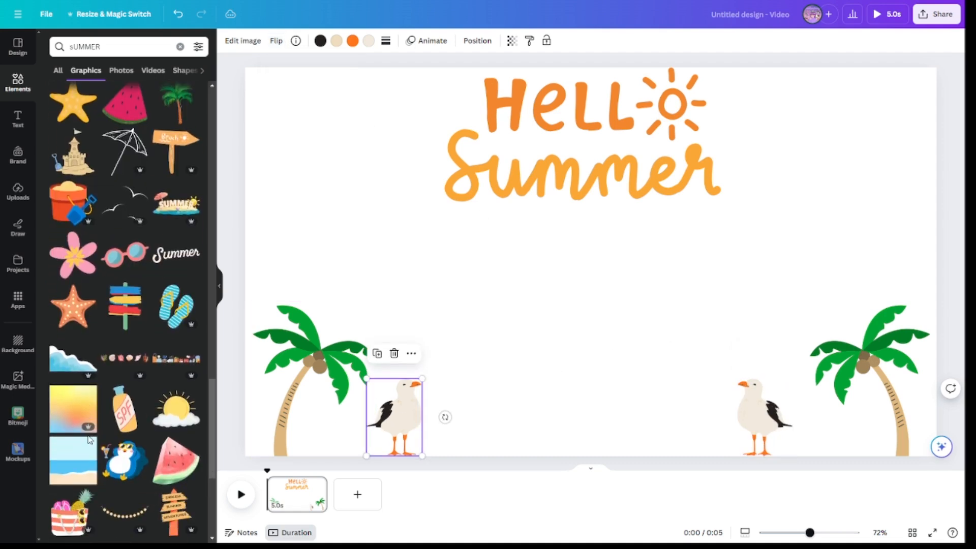
scroll("down", 3)
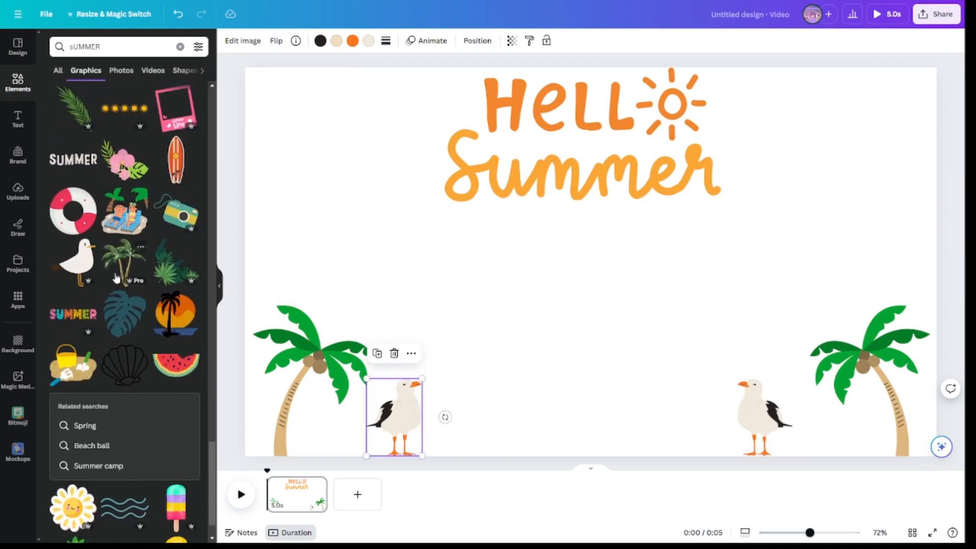
scroll("up", 3)
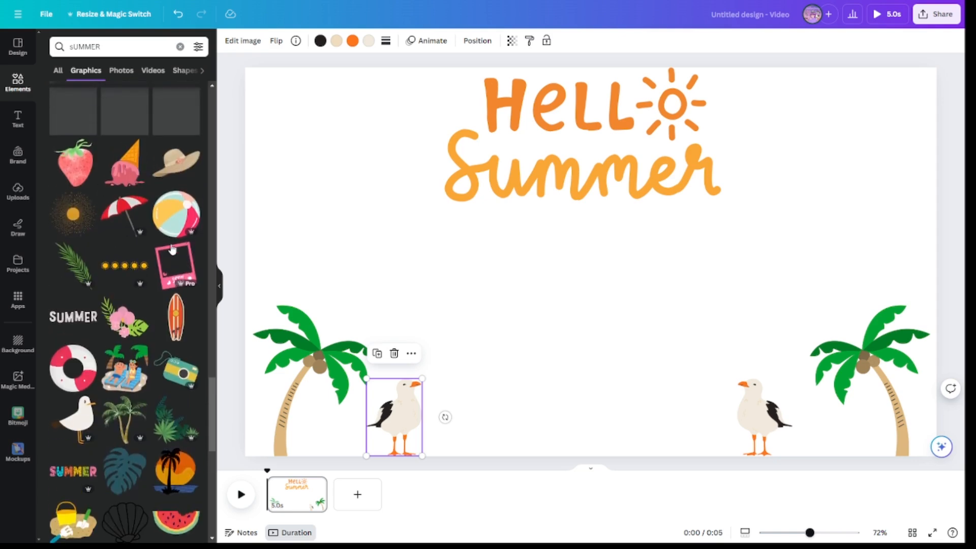
Add a beach ball with red stripes, then swap it for a bottom-centre beach umbrella.
left_click(124, 266)
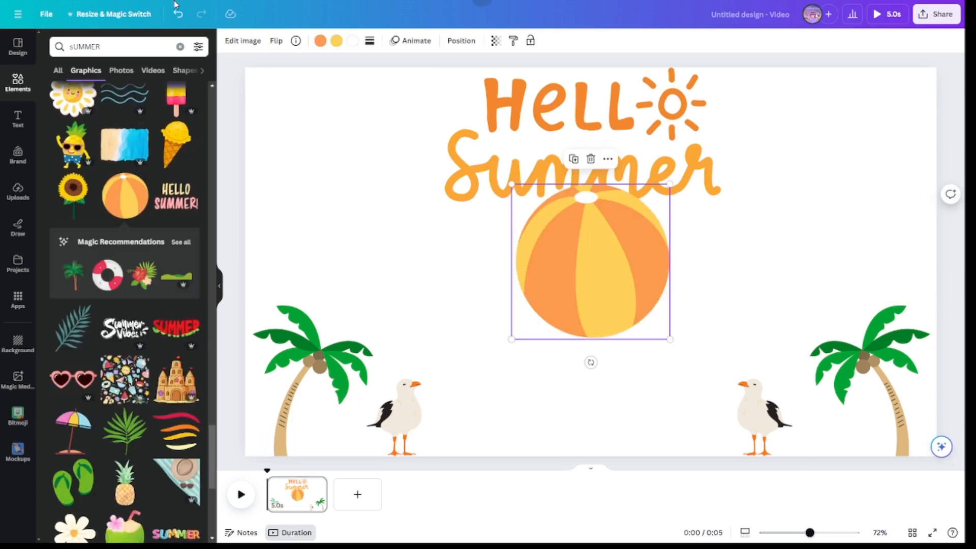
left_click(321, 40)
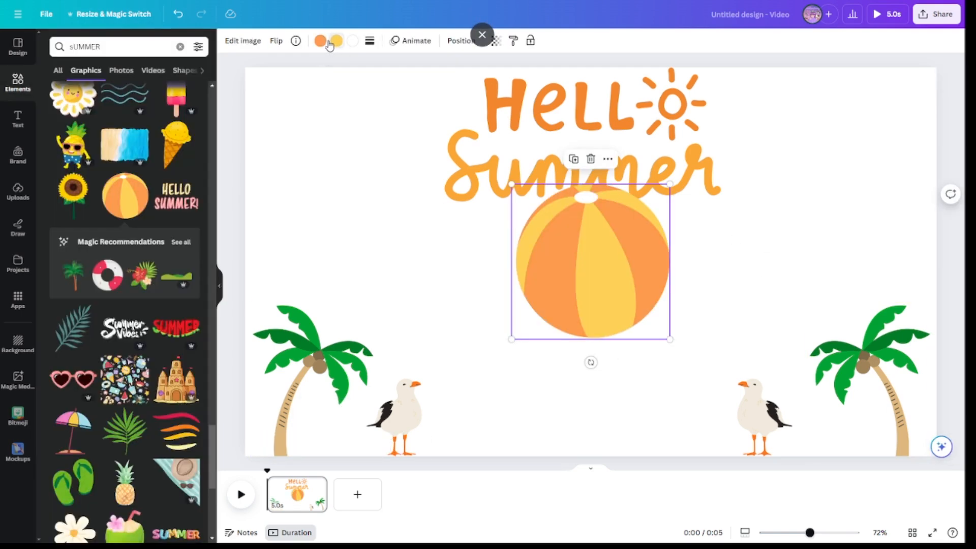
left_click(319, 41)
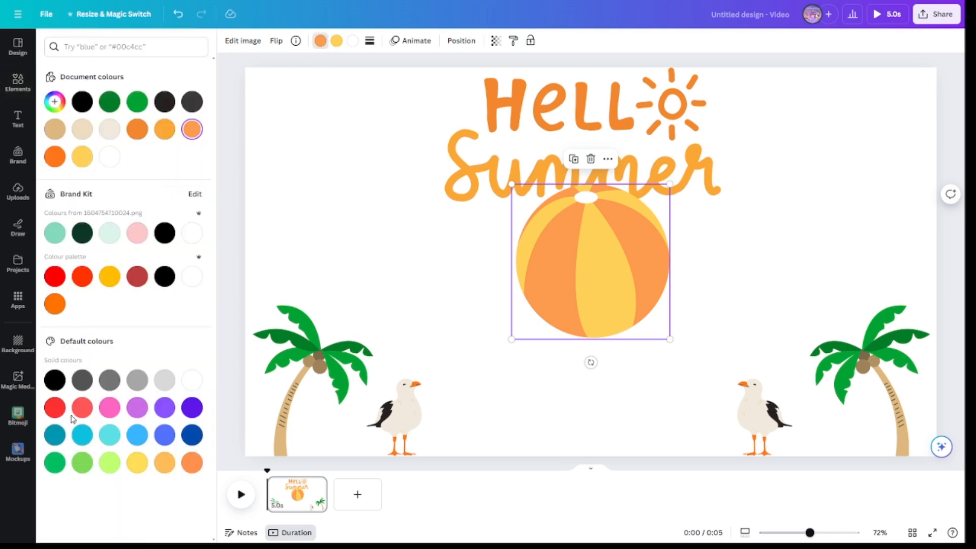
left_click(54, 407)
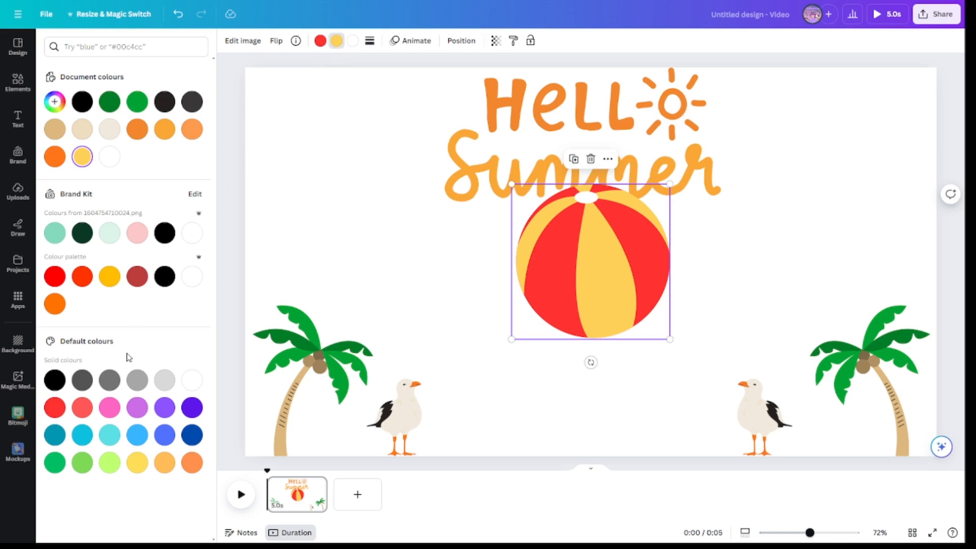
left_click(137, 436)
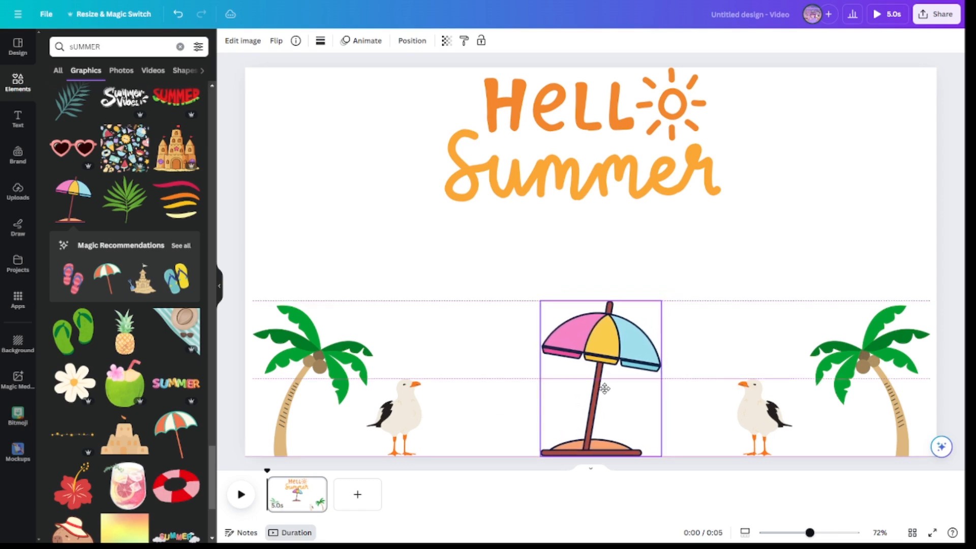
Delete the umbrella, recolour the sandcastle flag, and add the striped towel with hat and sunglasses.
key("delete")
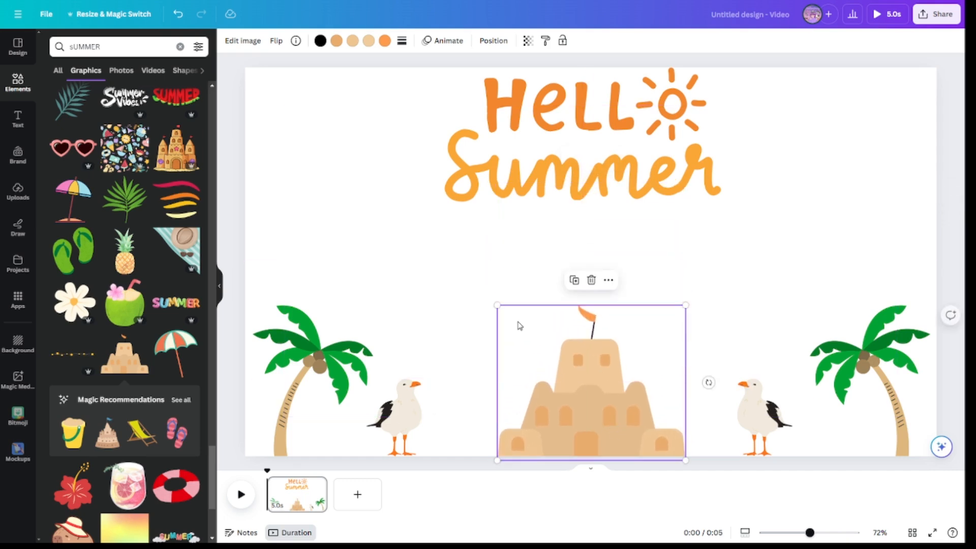
left_click(385, 41)
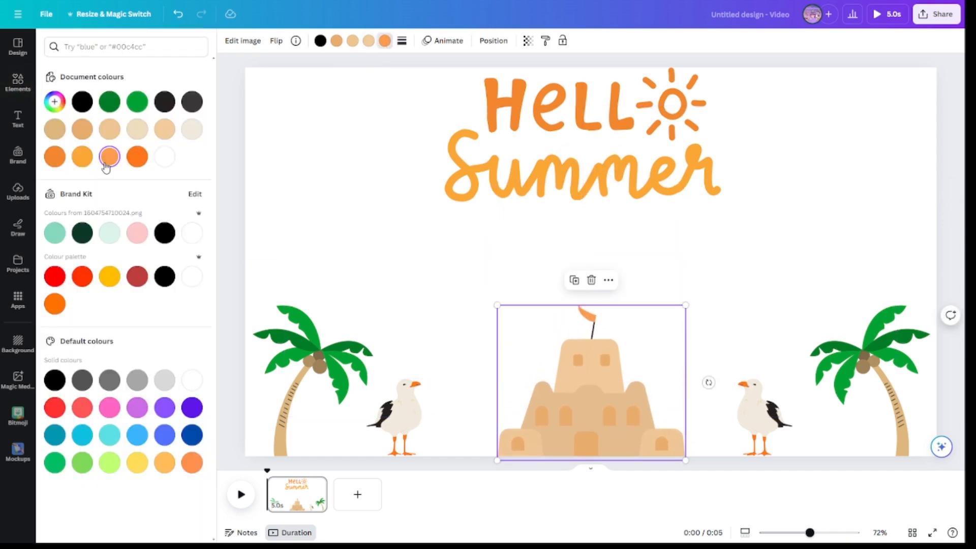
mouse_move(192, 407)
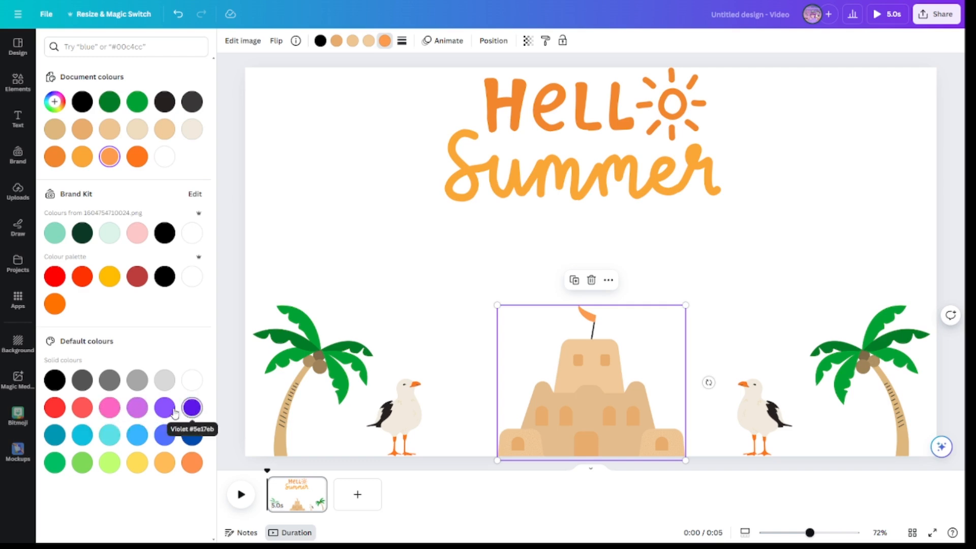
mouse_move(209, 414)
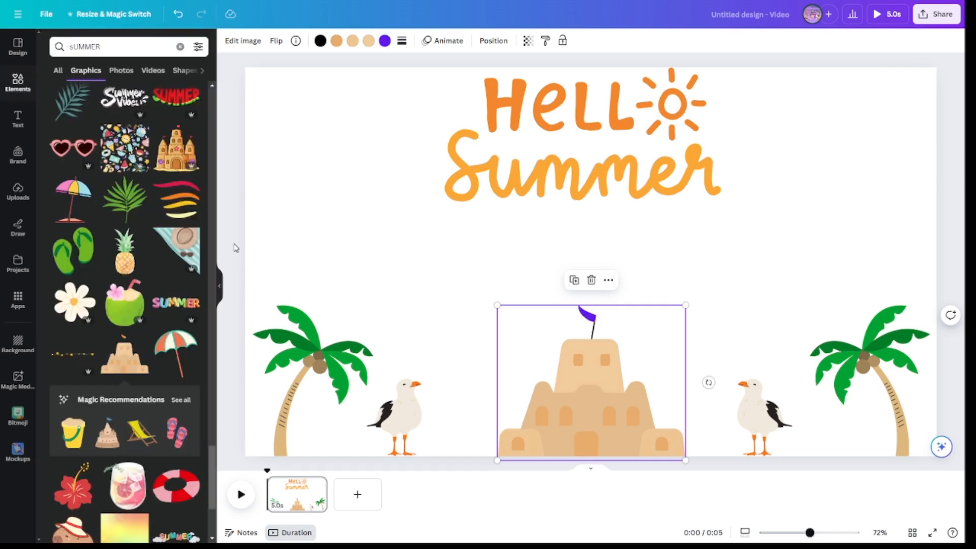
left_click(177, 251)
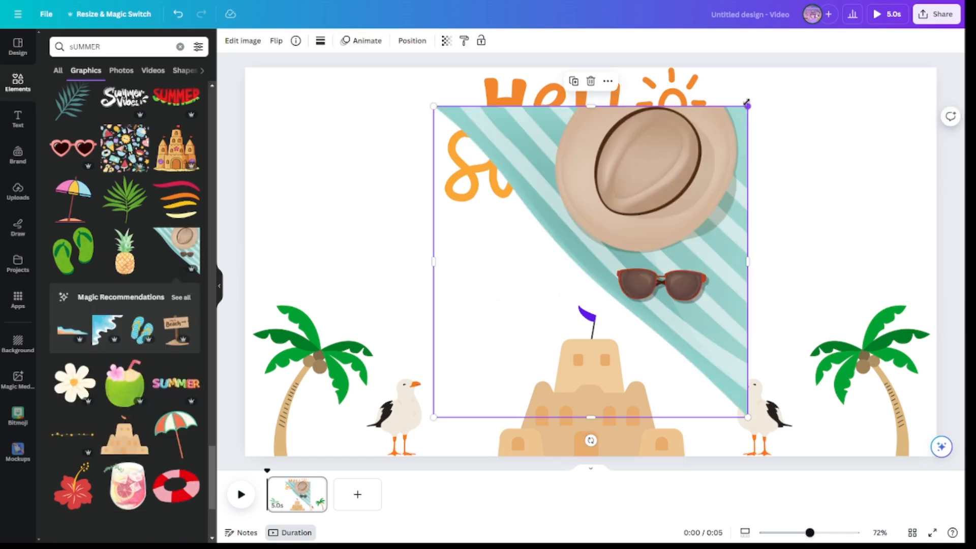
Place the towel in the top-right corner and give the page the Party animation.
left_click(366, 41)
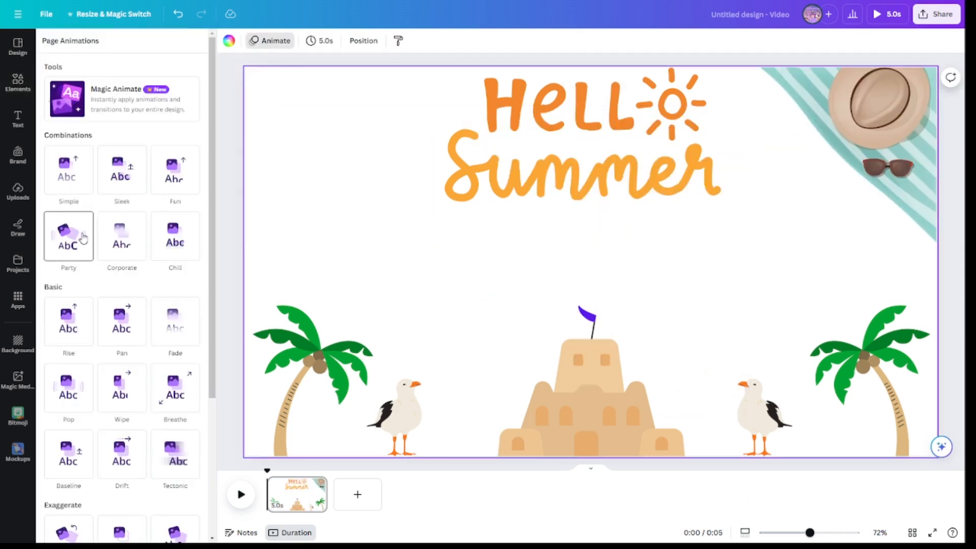
left_click(17, 82)
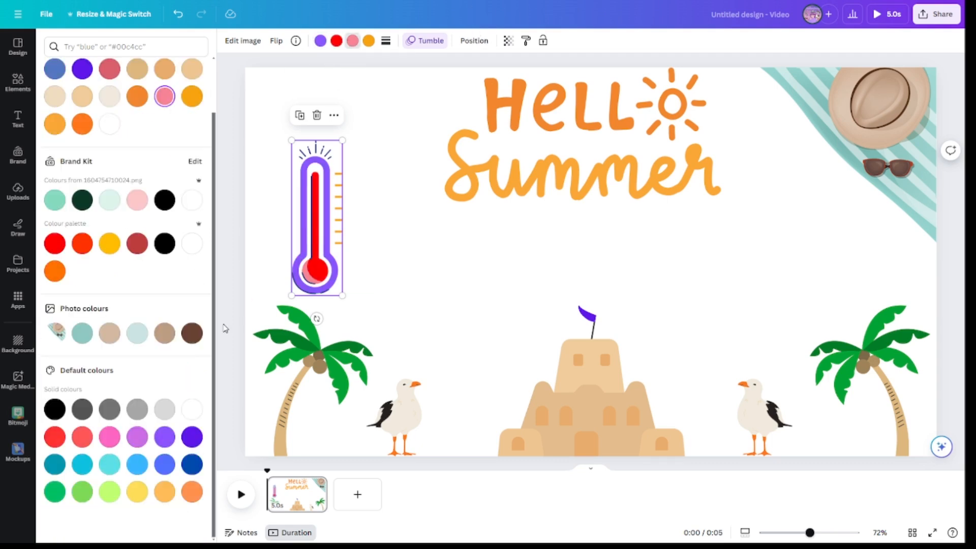
left_click(18, 83)
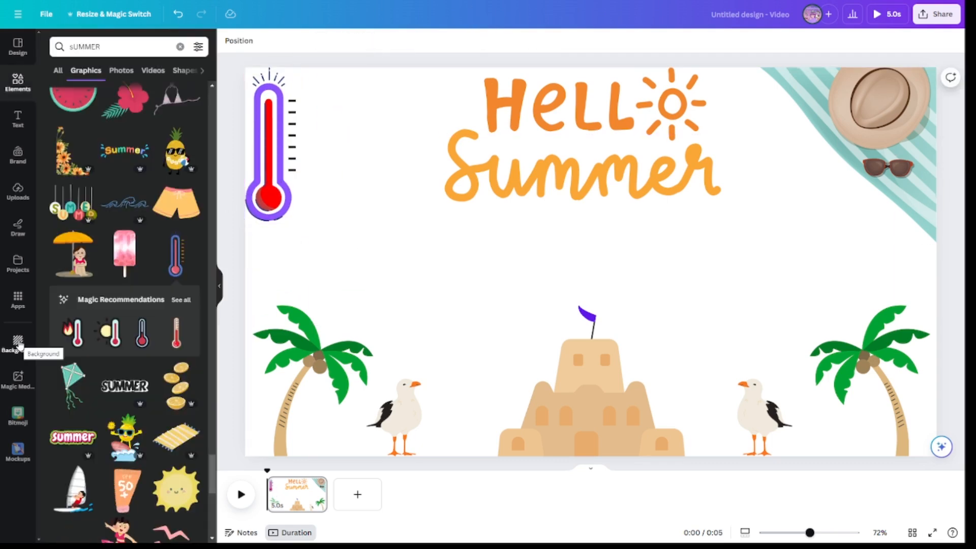
Add SPF 50 sunscreen tubes on both sides of the title and delete the summer wreath.
left_click(127, 491)
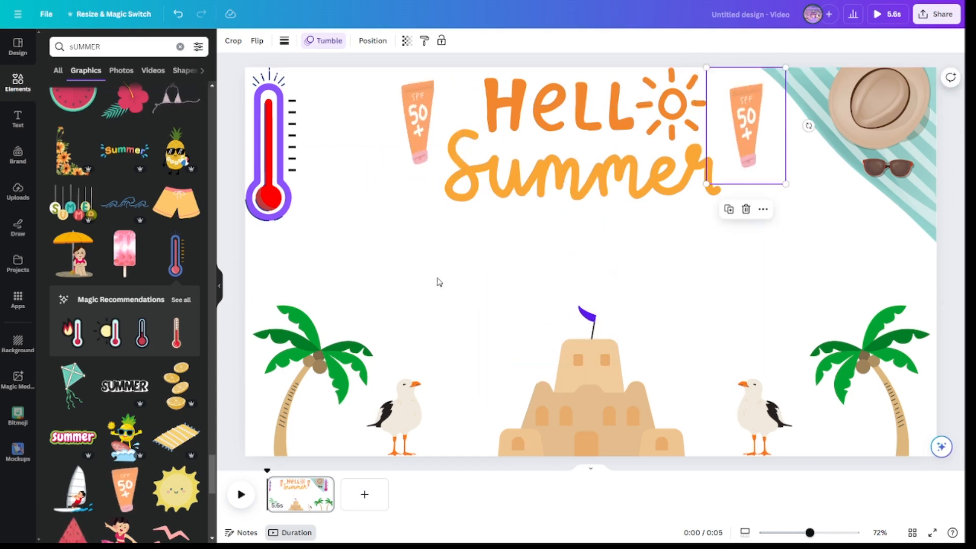
scroll("down", 3)
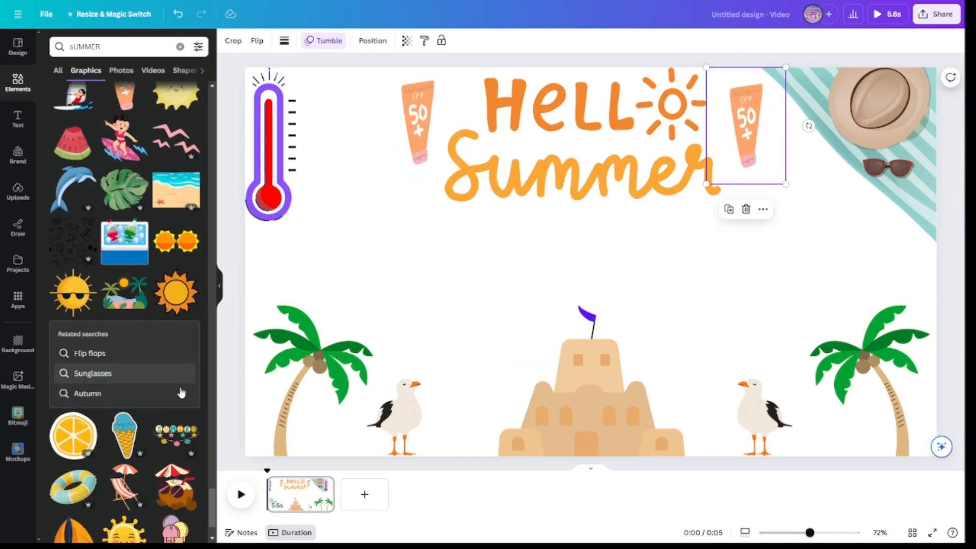
scroll("down", 3)
type("HEART S")
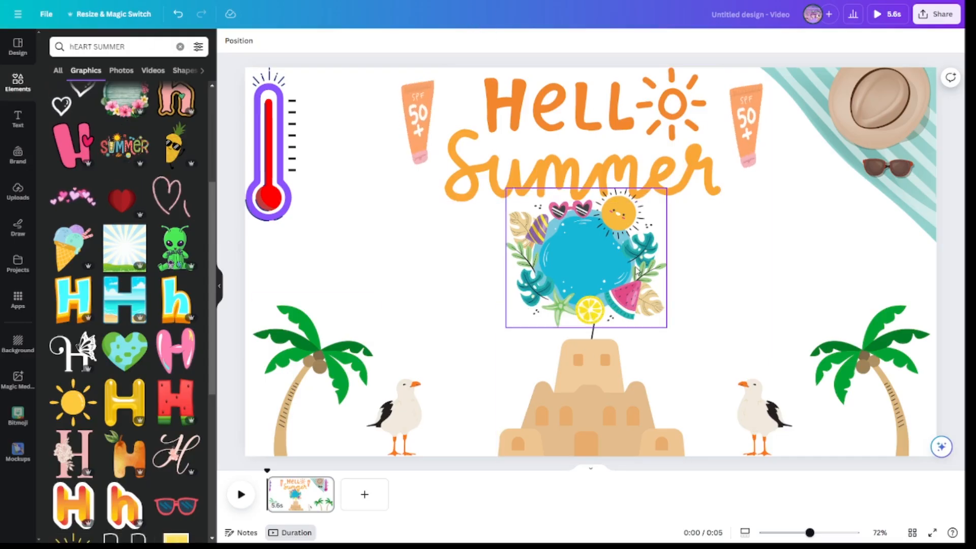
key("Delete")
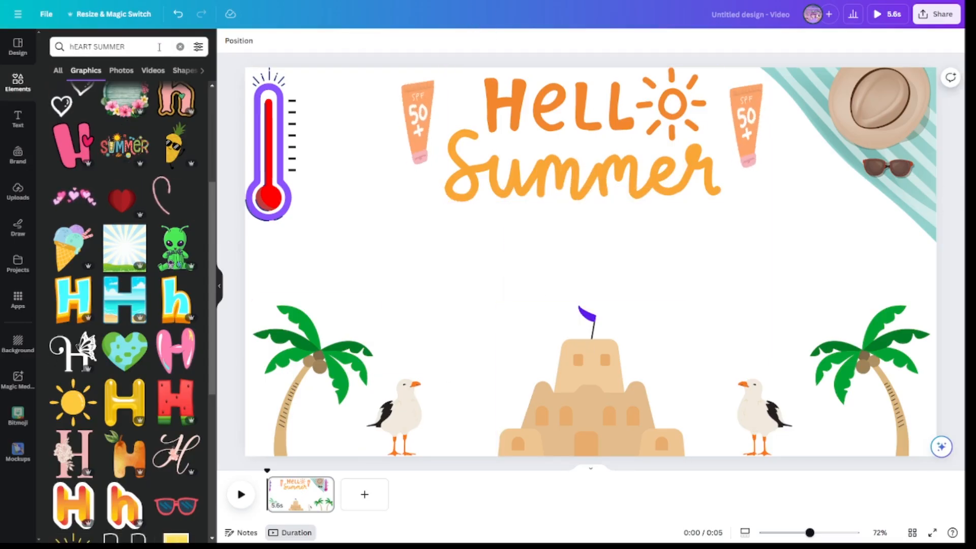
left_click(180, 47)
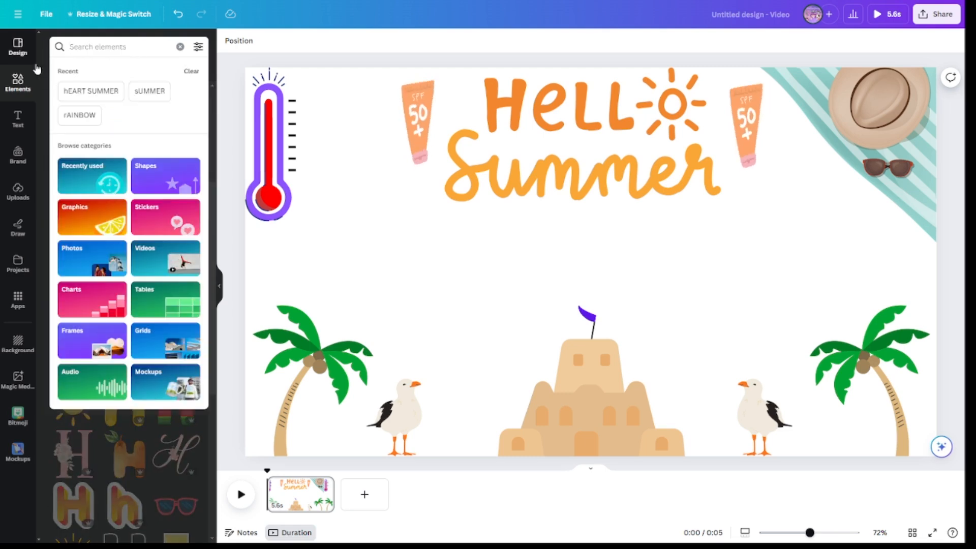
Search Elements for 'Dropped Icecream' and browse the graphic results for the fallen cone.
type("Dr")
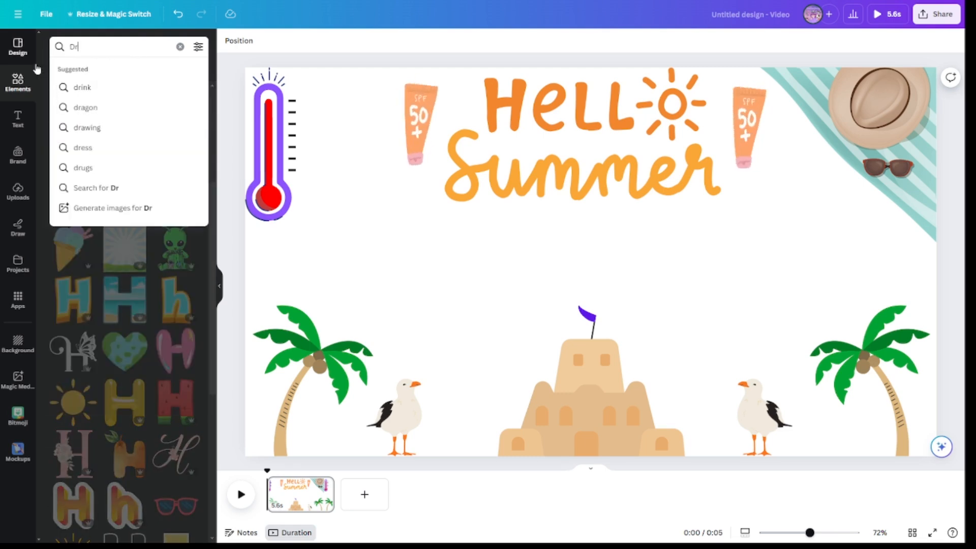
type("Dropped Icecream")
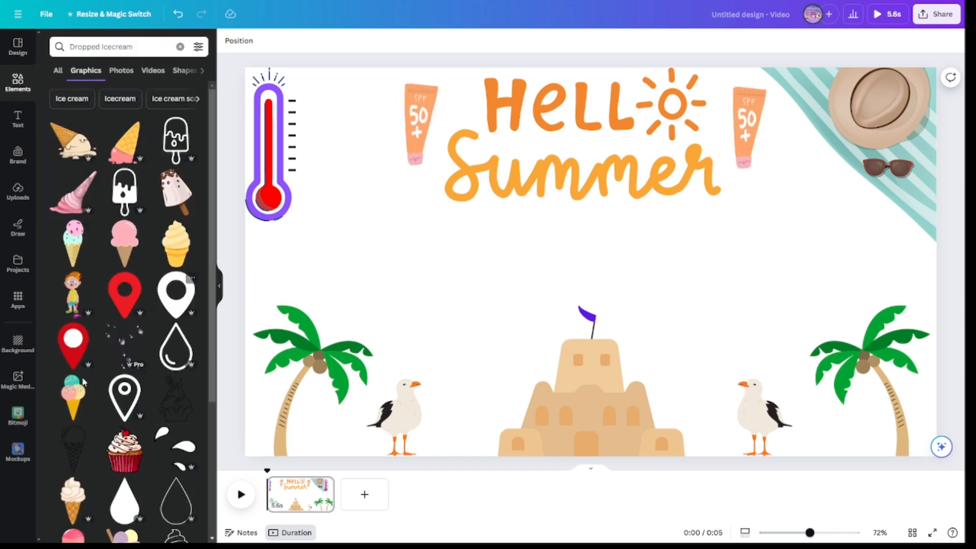
scroll("down", 3)
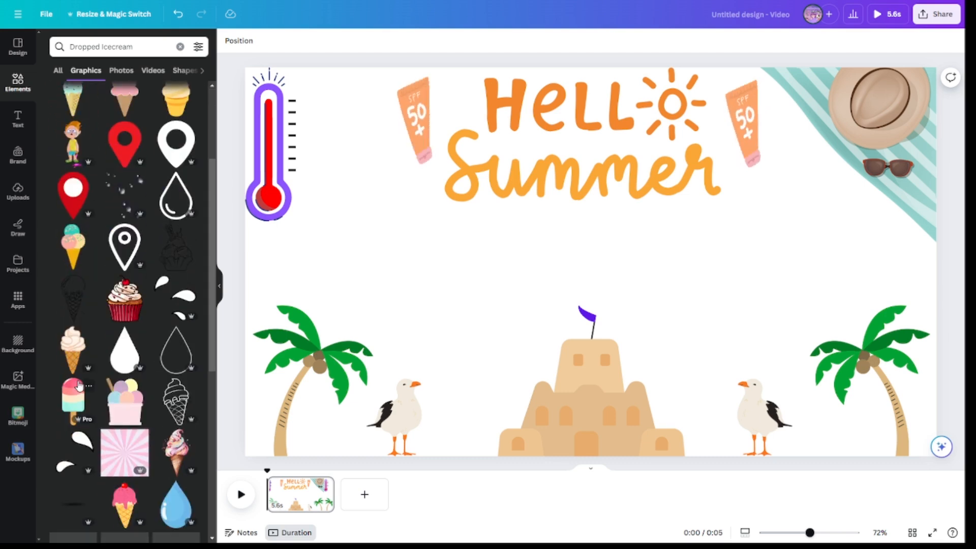
scroll("up", 3)
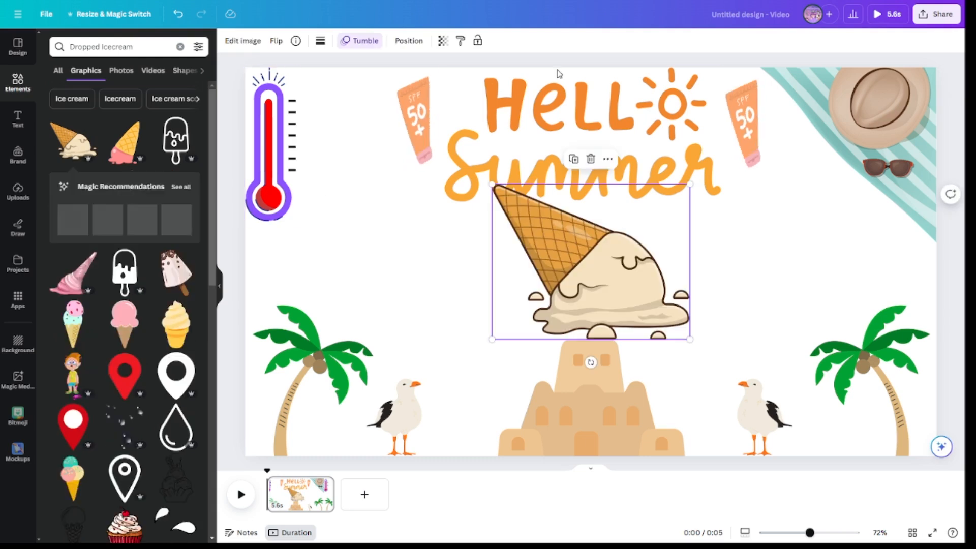
Recolour the dropped ice cream's melted cream chocolate brown.
left_click(352, 40)
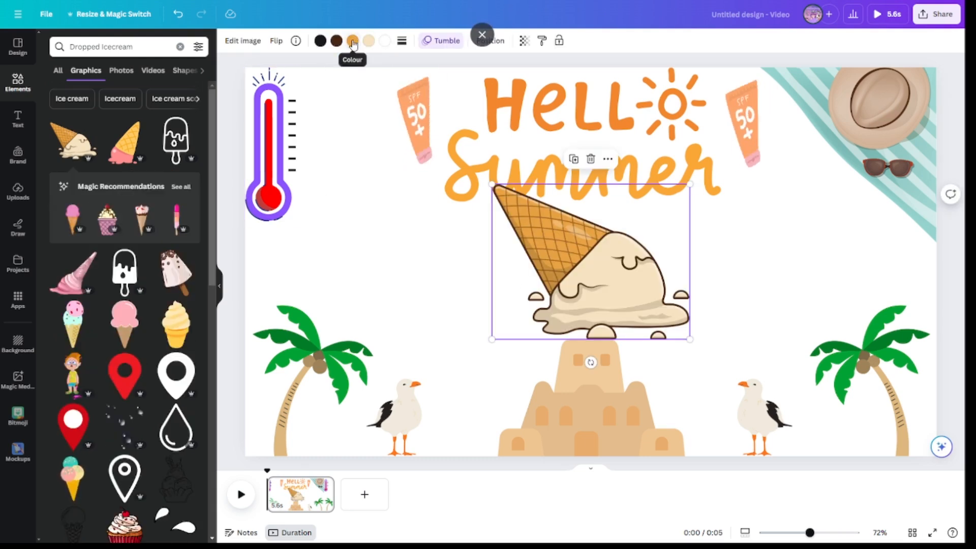
left_click(352, 40)
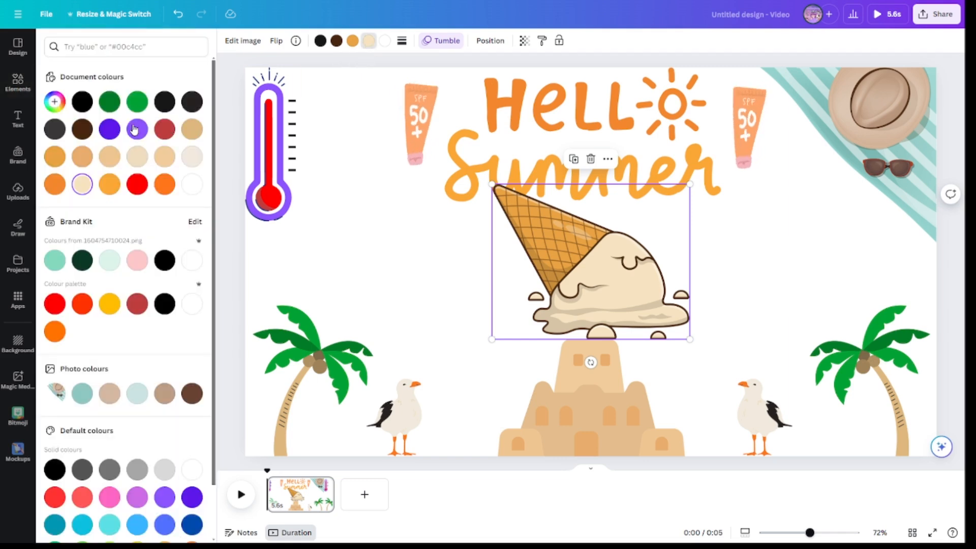
left_click(136, 129)
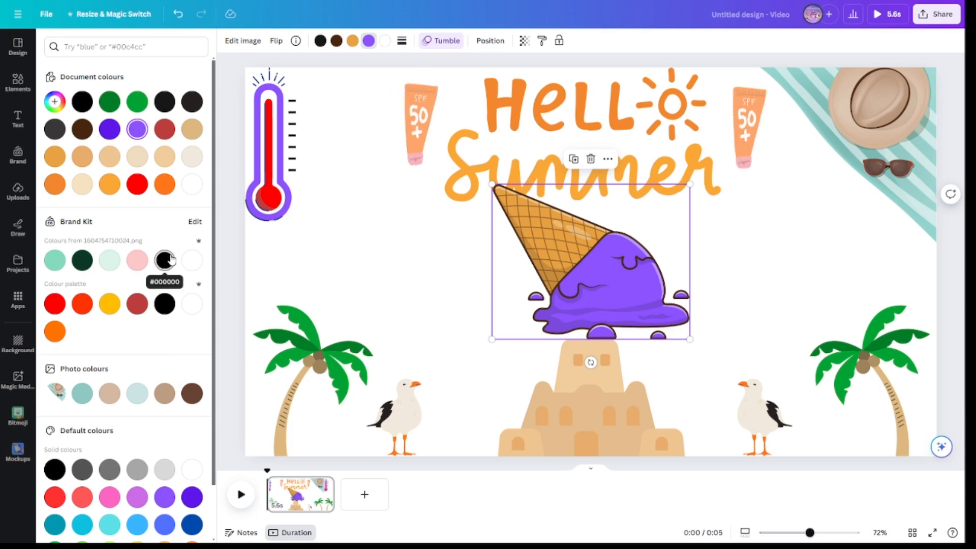
left_click(192, 393)
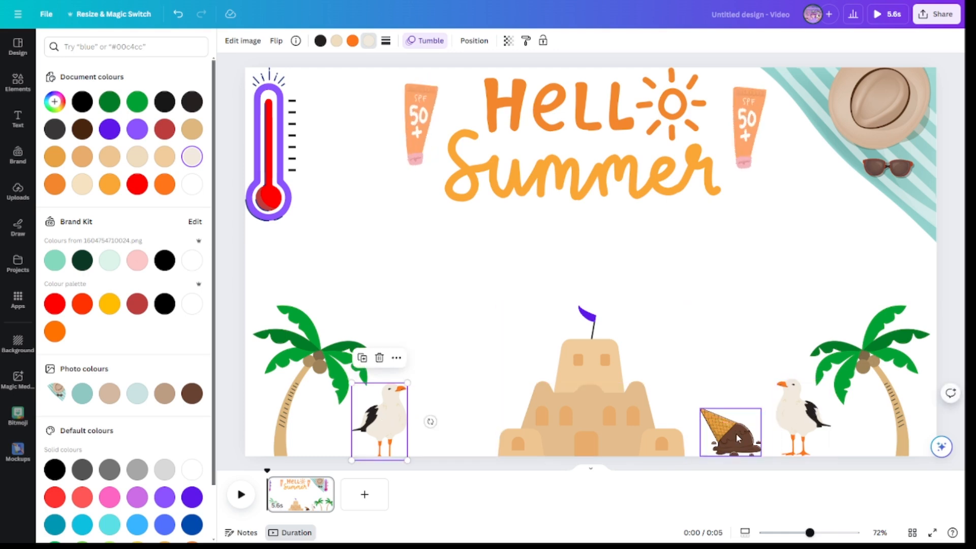
Mirror the small ice cream copy horizontally so the pair flank the sandcastle.
left_click(730, 431)
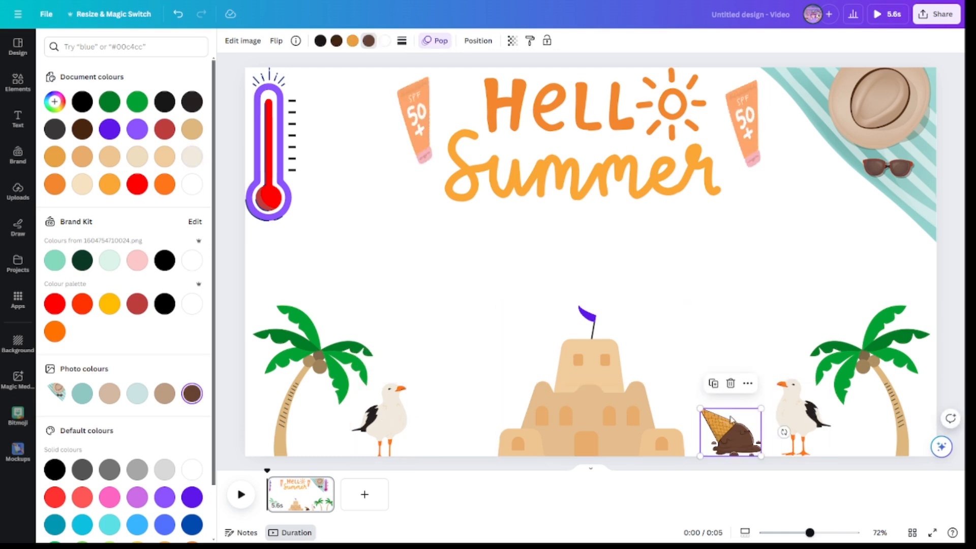
left_click(275, 40)
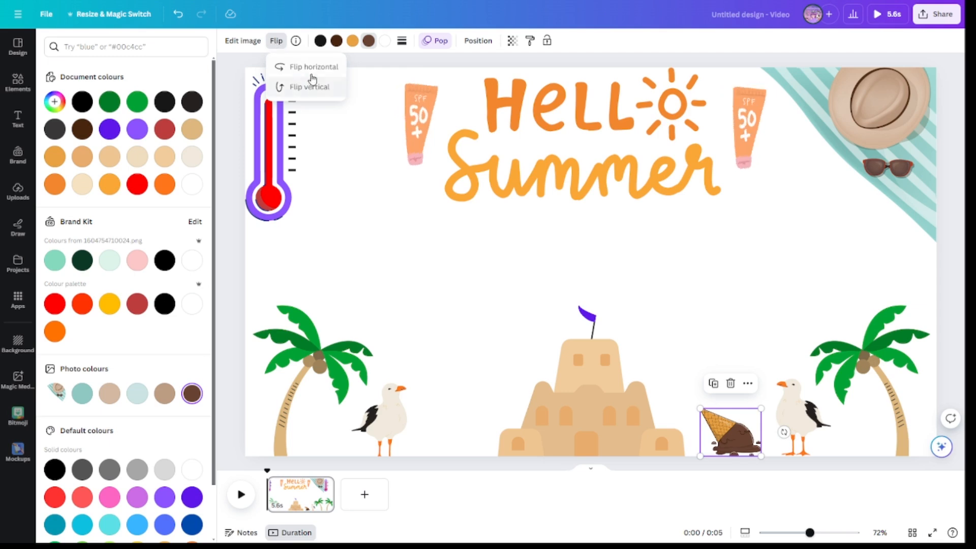
left_click(313, 67)
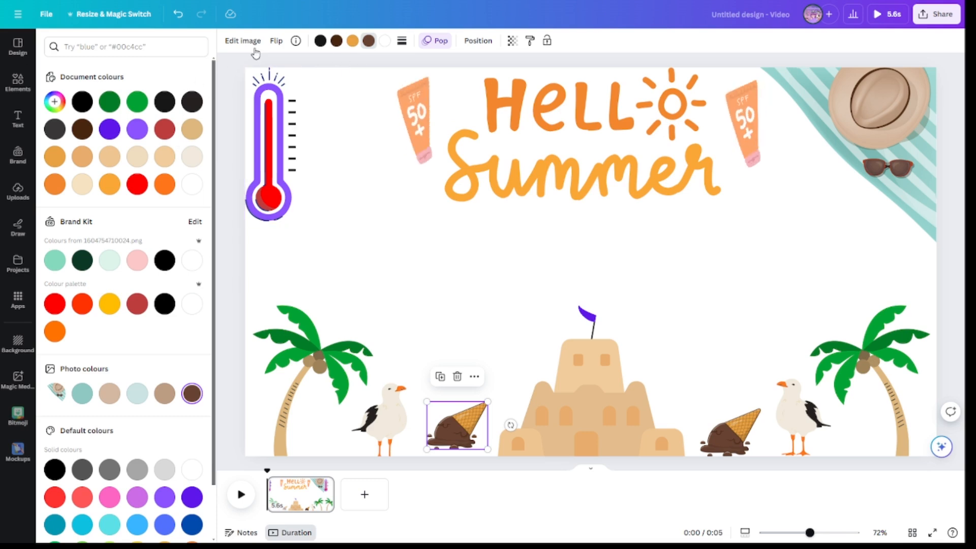
left_click(276, 41)
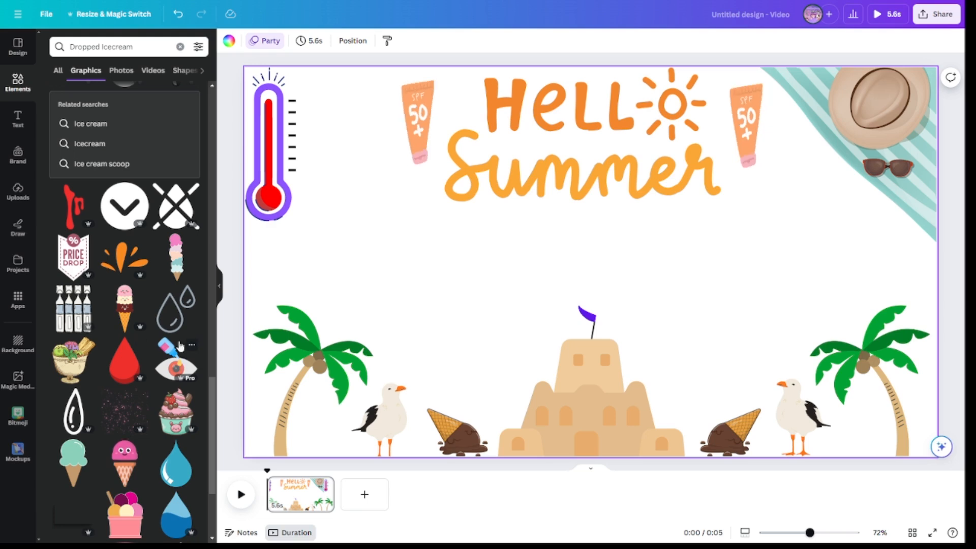
Filter the Beach search to Graphics and add the seashell-and-starfish cluster in three spots.
left_click(153, 70)
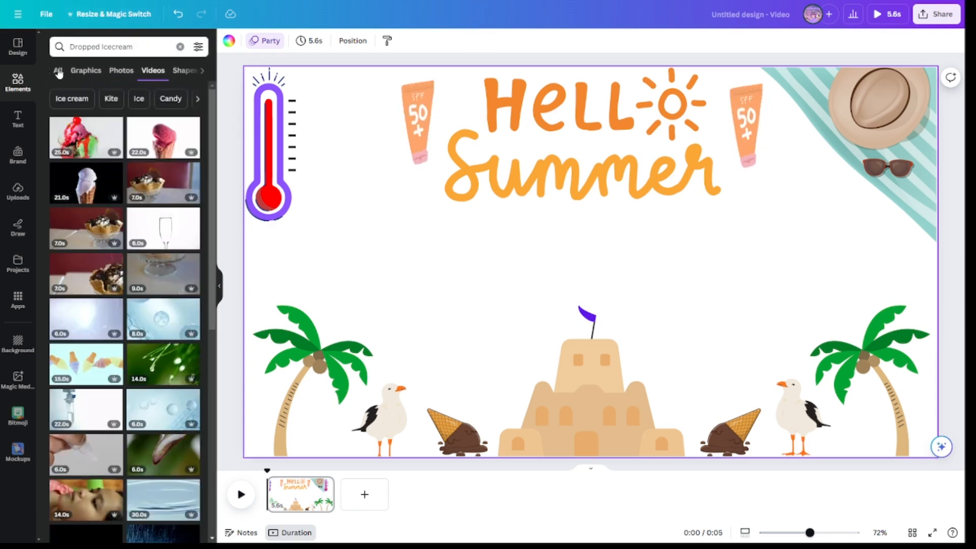
left_click(57, 70)
type("Beach")
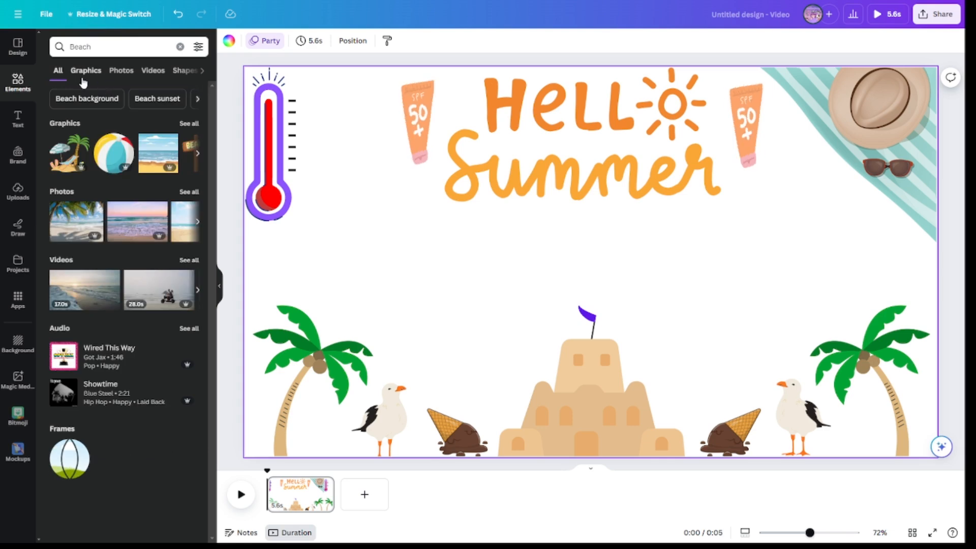
left_click(86, 70)
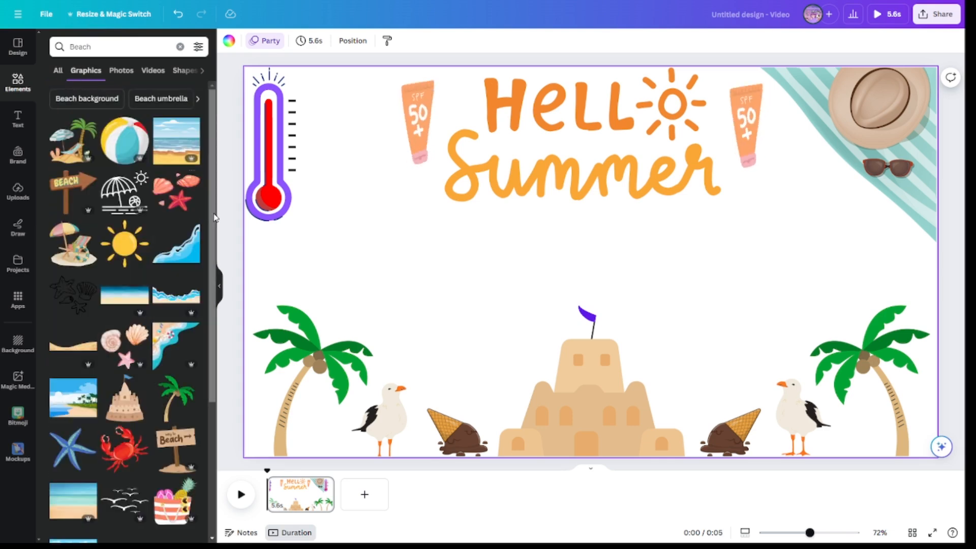
left_click(177, 190)
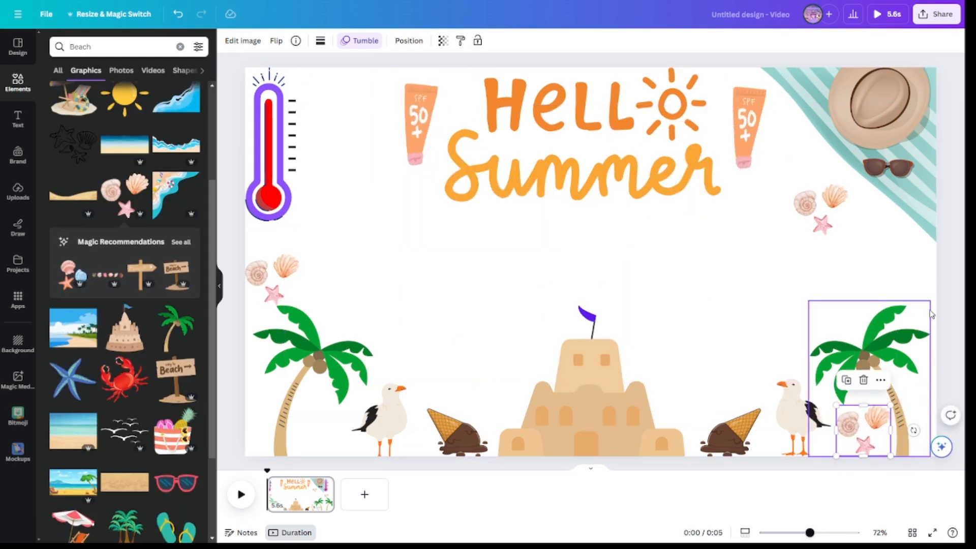
scroll("down", 3)
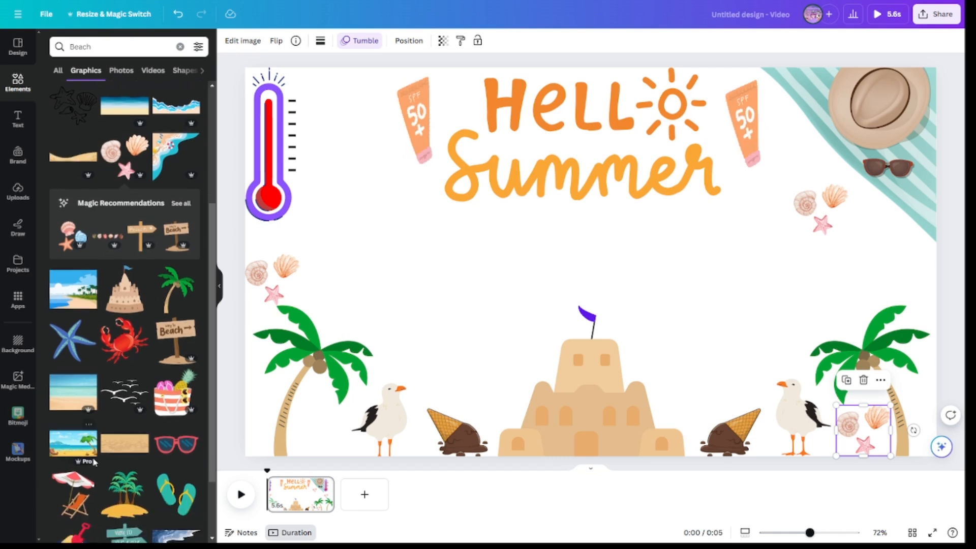
scroll("up", 3)
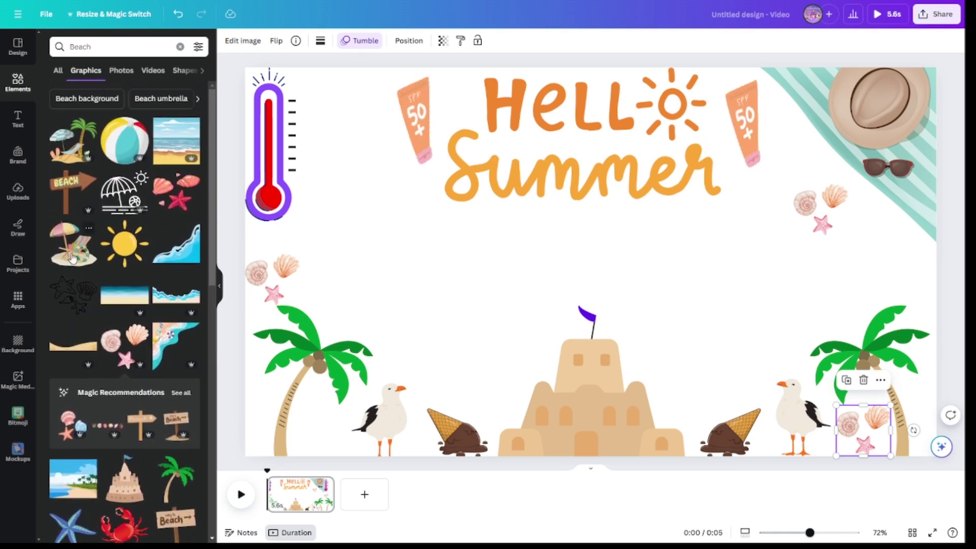
Browse Heart photo results, then clear the search and start typing 'Seafood'.
type("Heart")
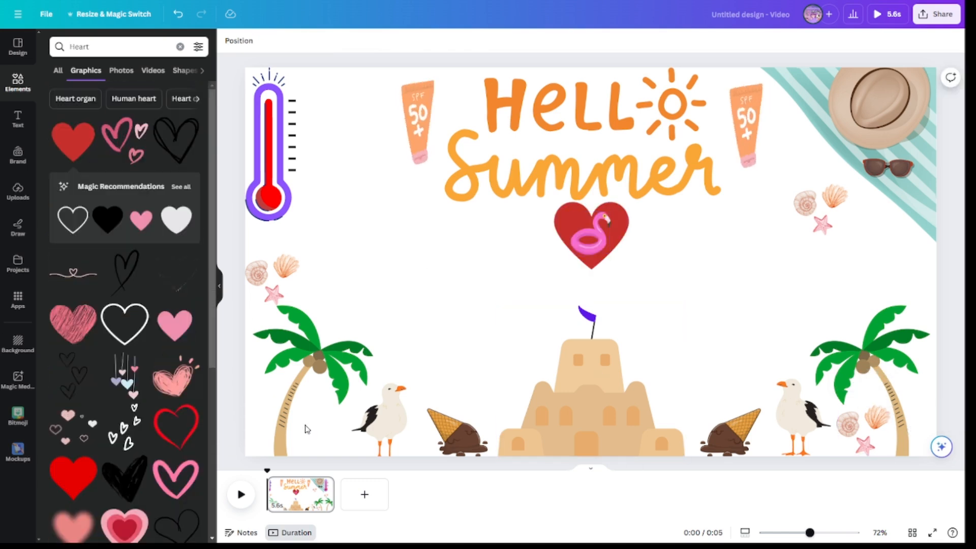
left_click(121, 70)
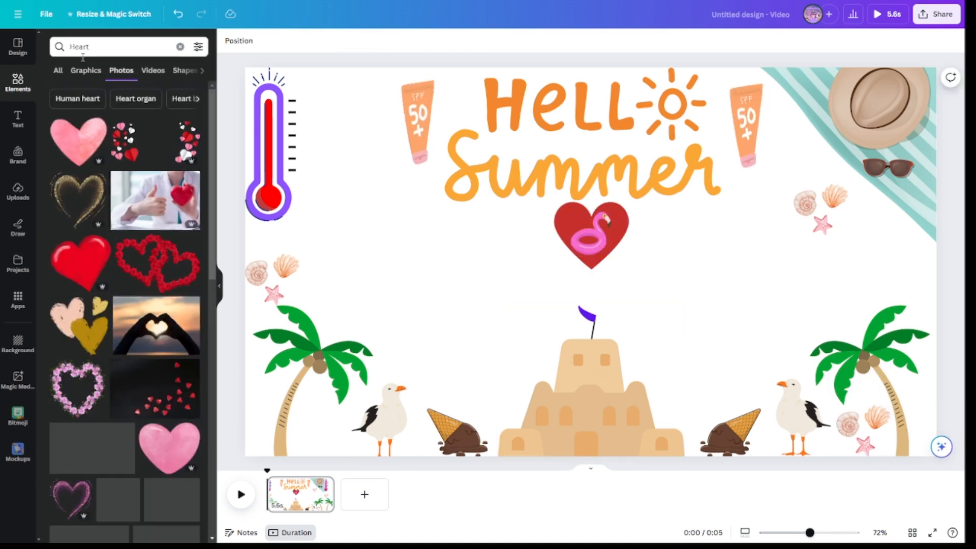
scroll("down", 3)
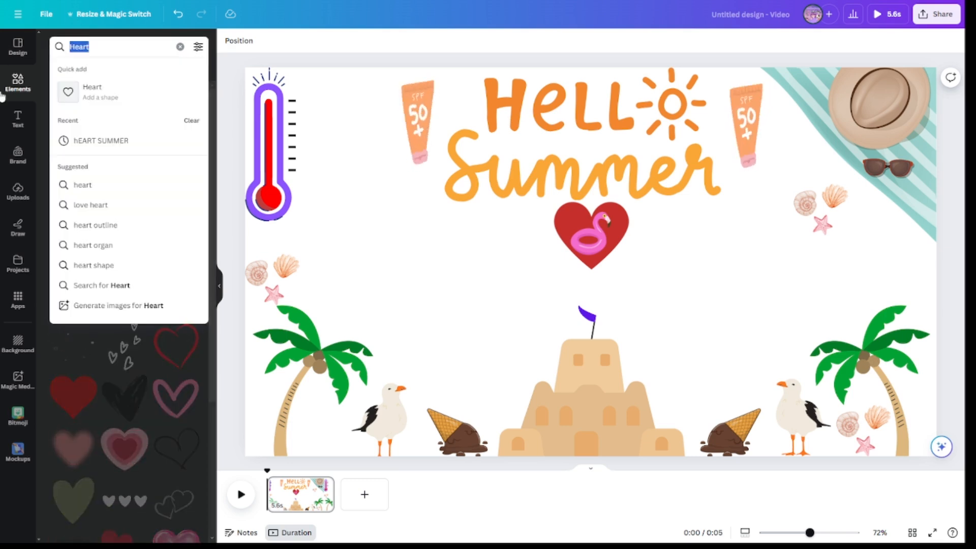
left_click(180, 47)
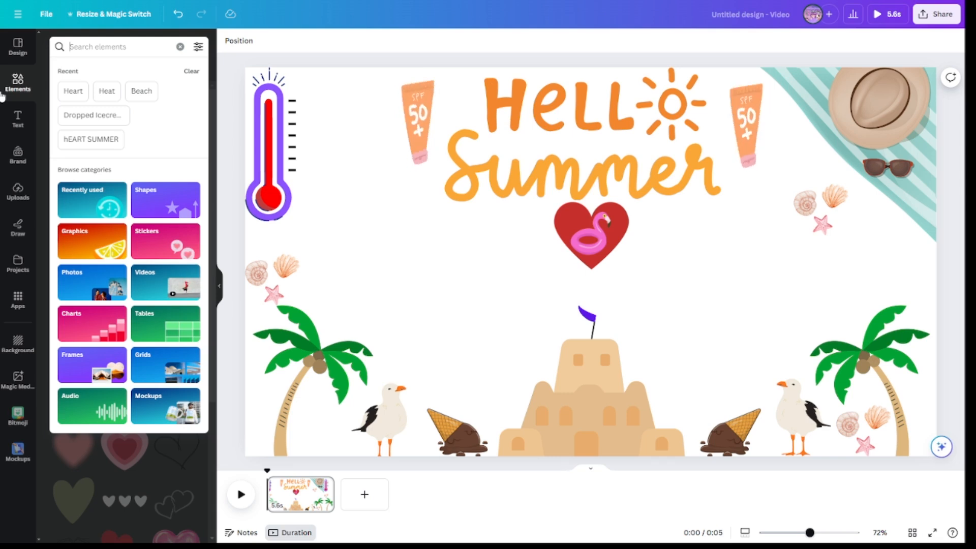
type("Seafood")
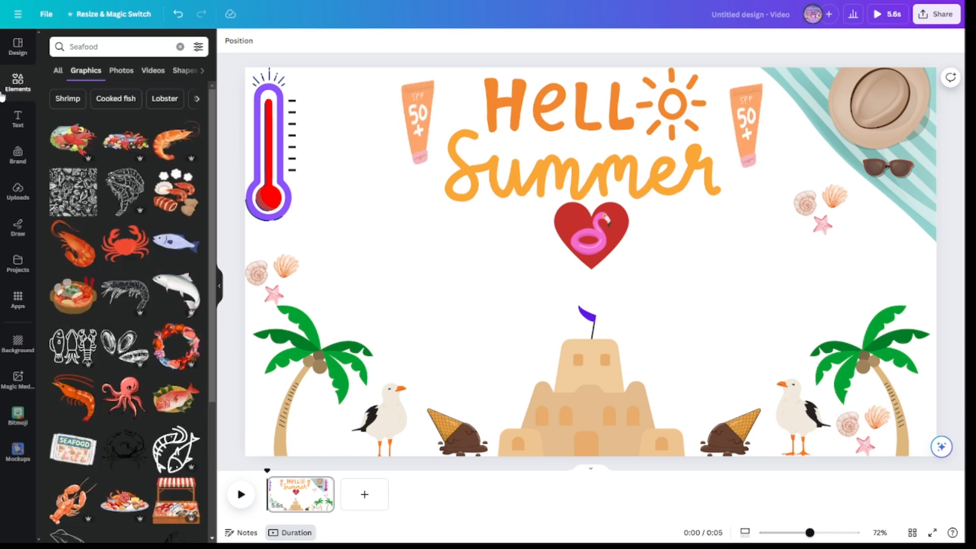
Search audio for 'hawaiian song' and preview the Blue Hawaii track.
type("Beac")
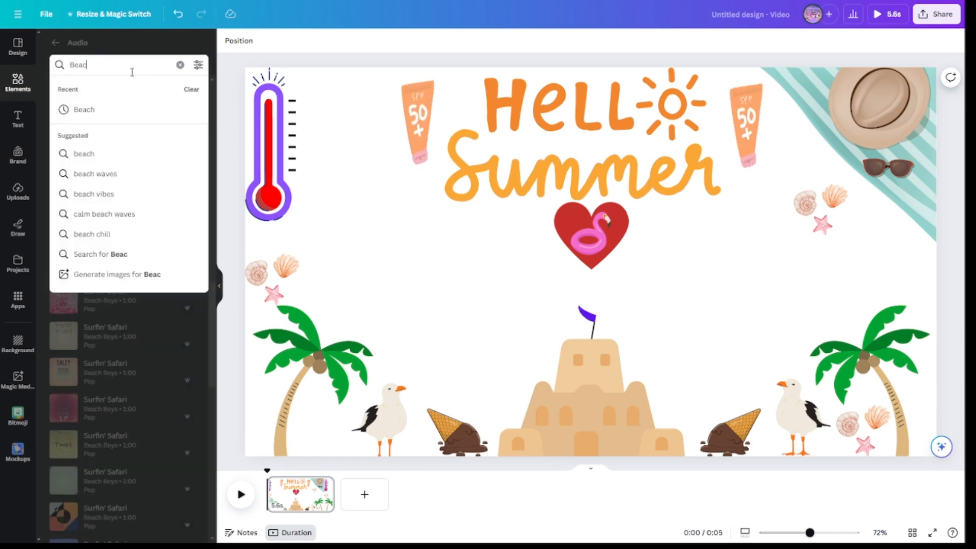
type("Haw")
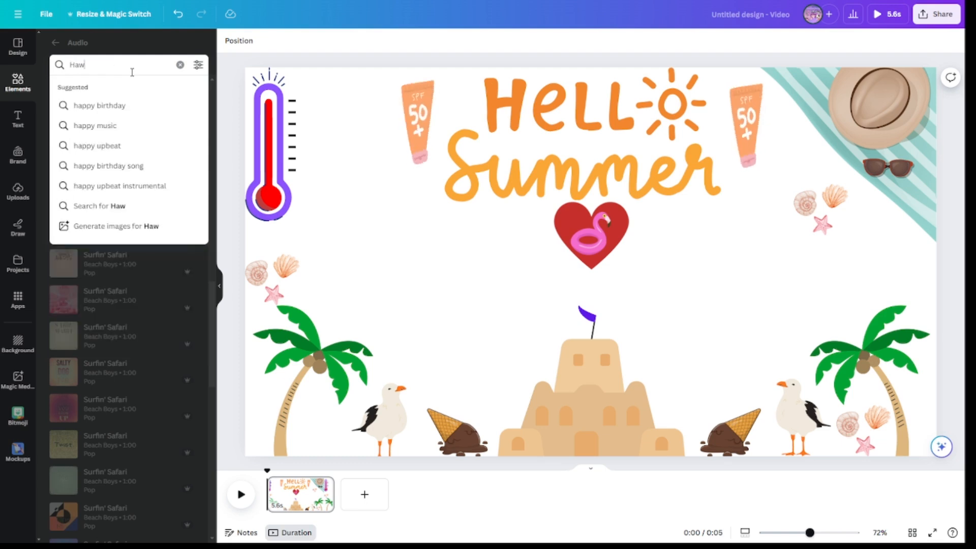
type("iaa")
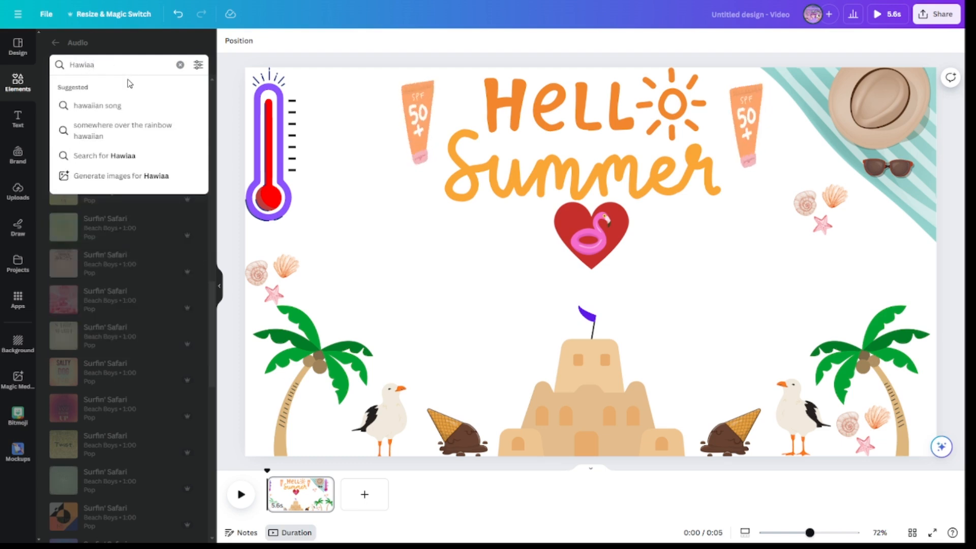
left_click(97, 105)
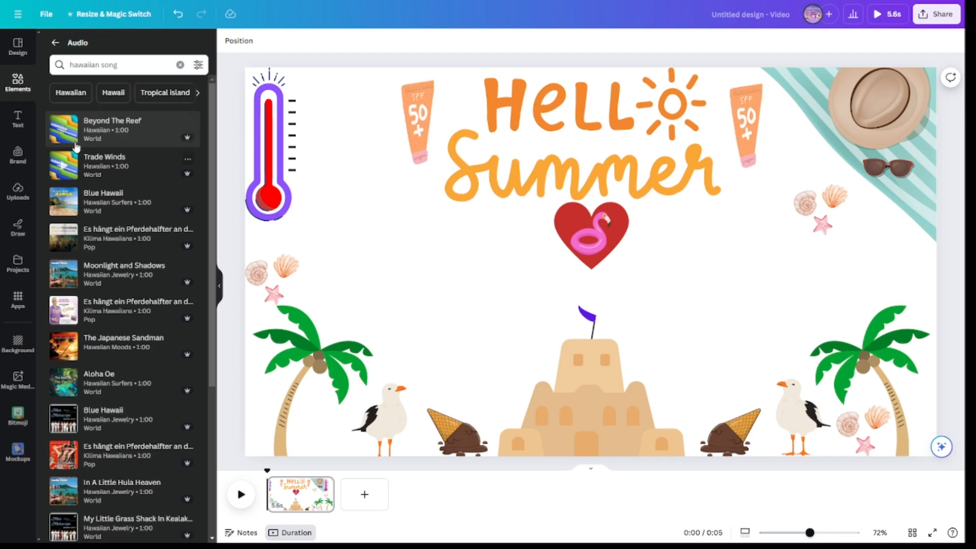
mouse_move(74, 198)
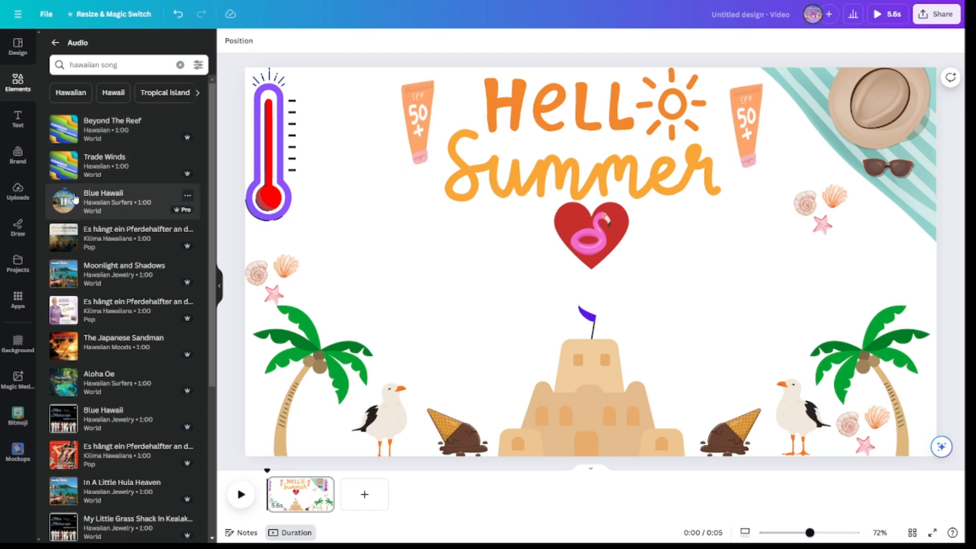
left_click(63, 200)
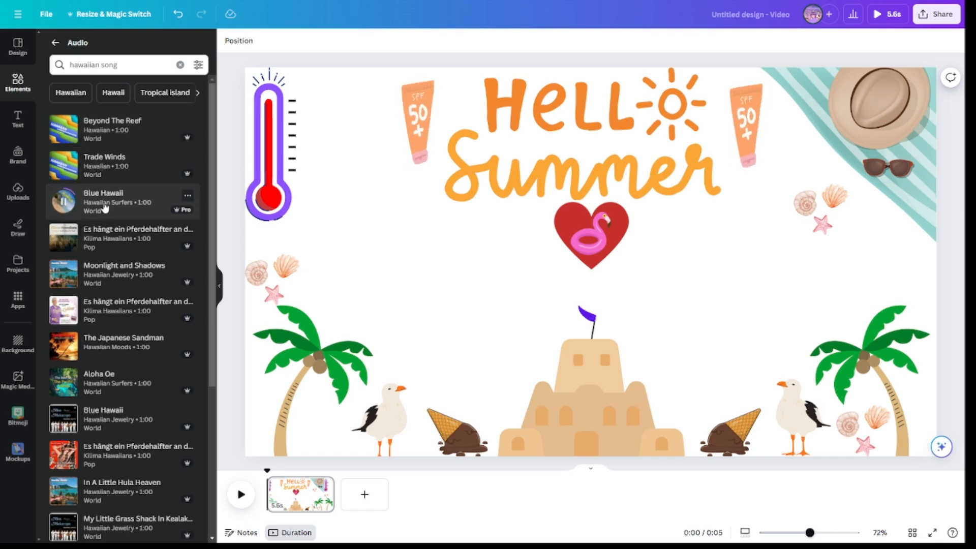
left_click(103, 193)
type("Spon")
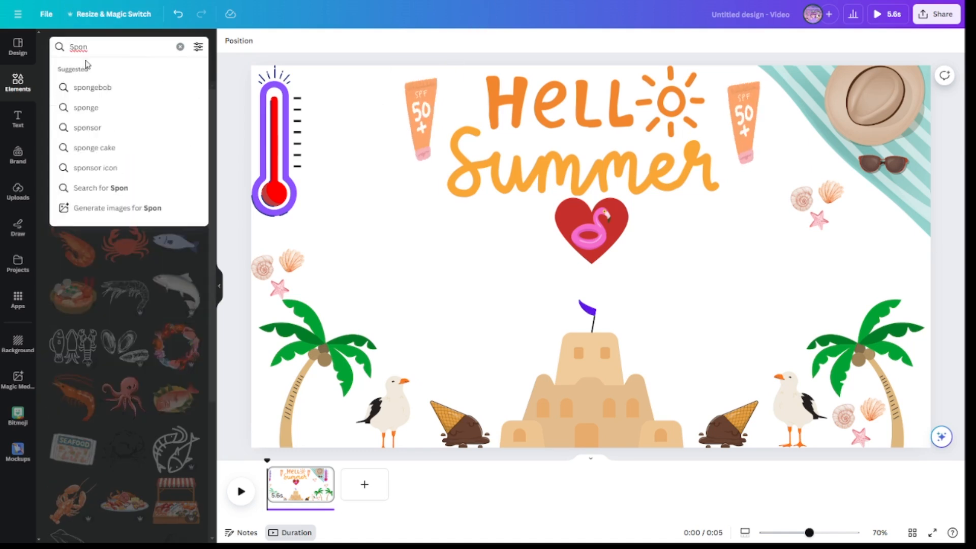
Search Elements for 'spongebob squarepants' and add the SpongeBob face graphic to the page.
left_click(93, 87)
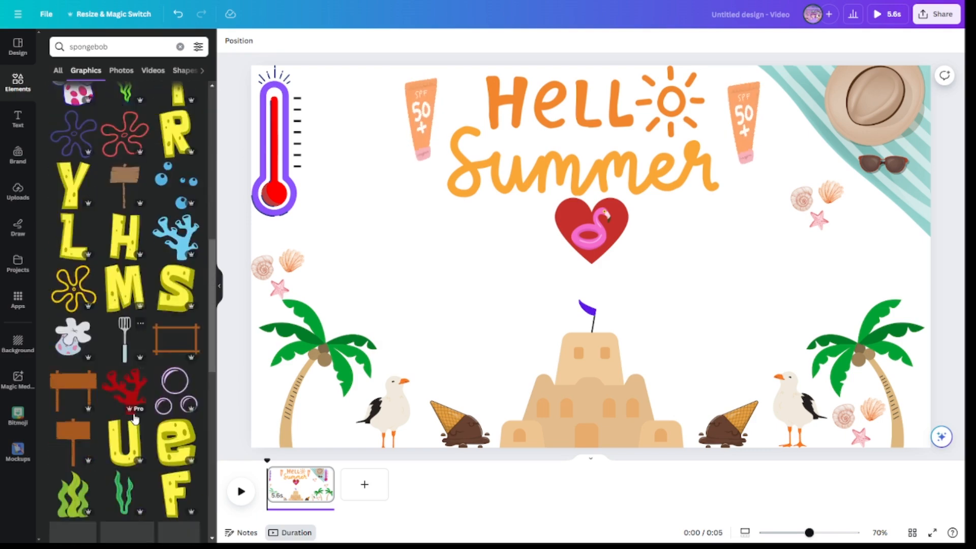
scroll("down", 3)
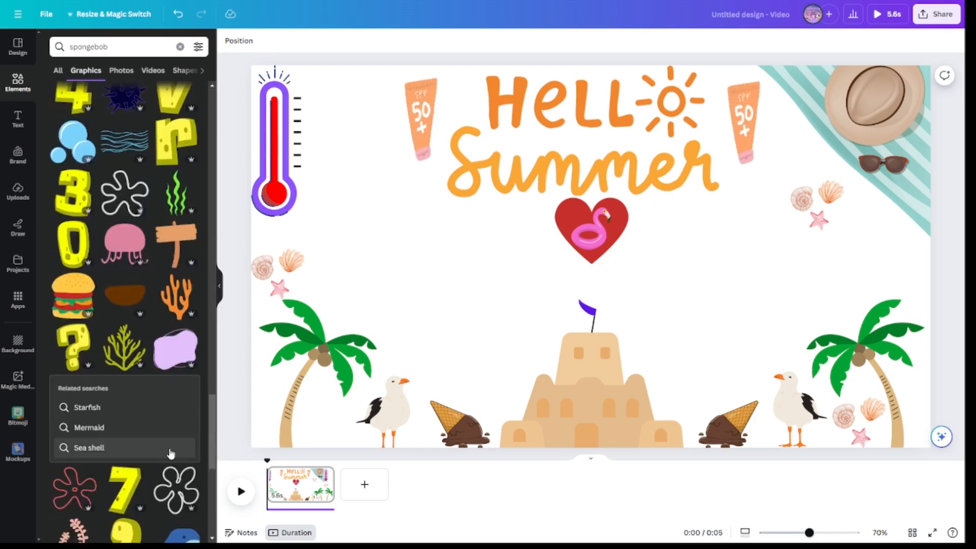
left_click(118, 47)
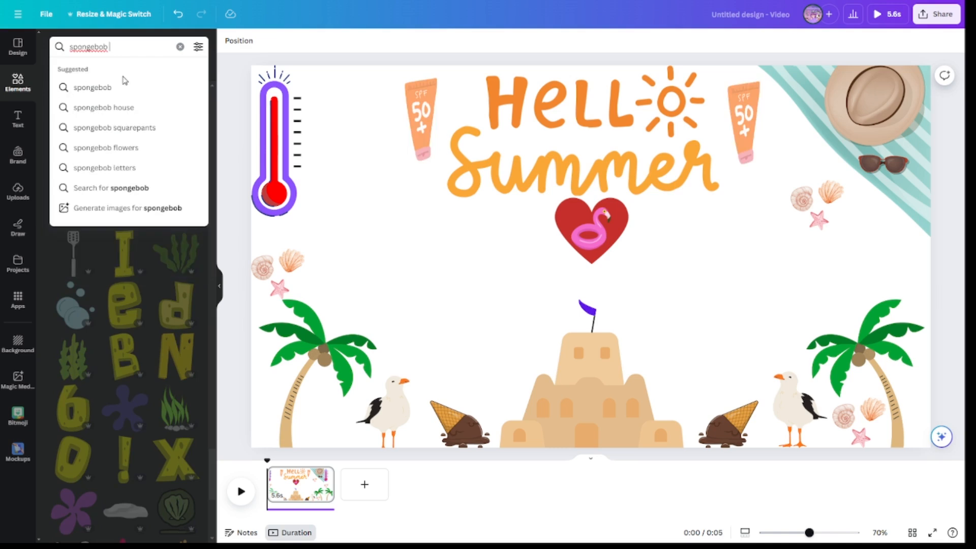
left_click(114, 128)
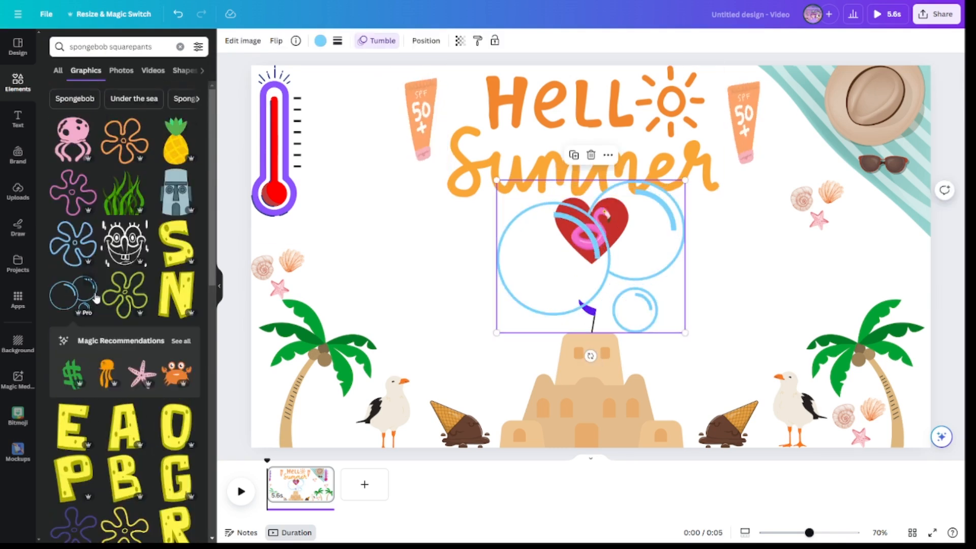
left_click(126, 243)
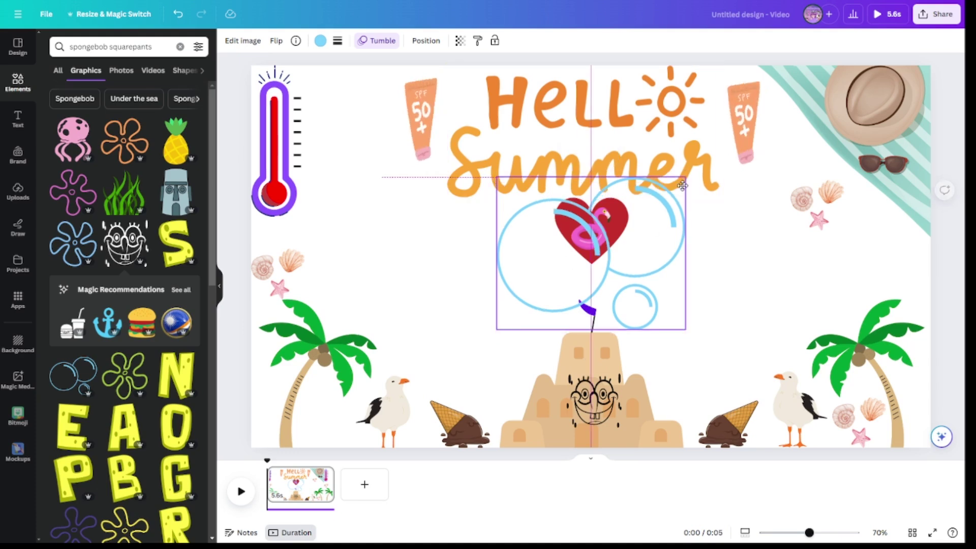
left_click(18, 46)
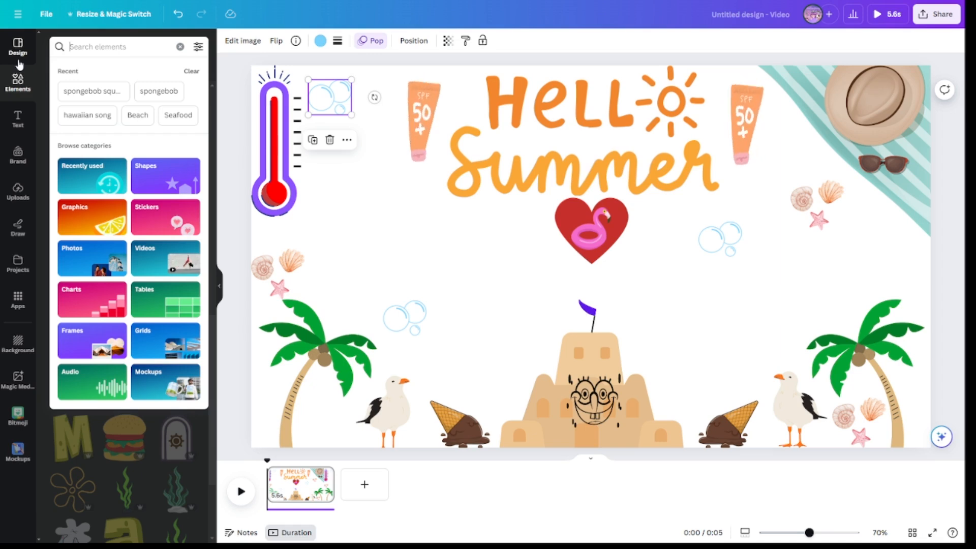
Add a 'Fish and chips' graphic, reposition it, and search for sandals.
type("F")
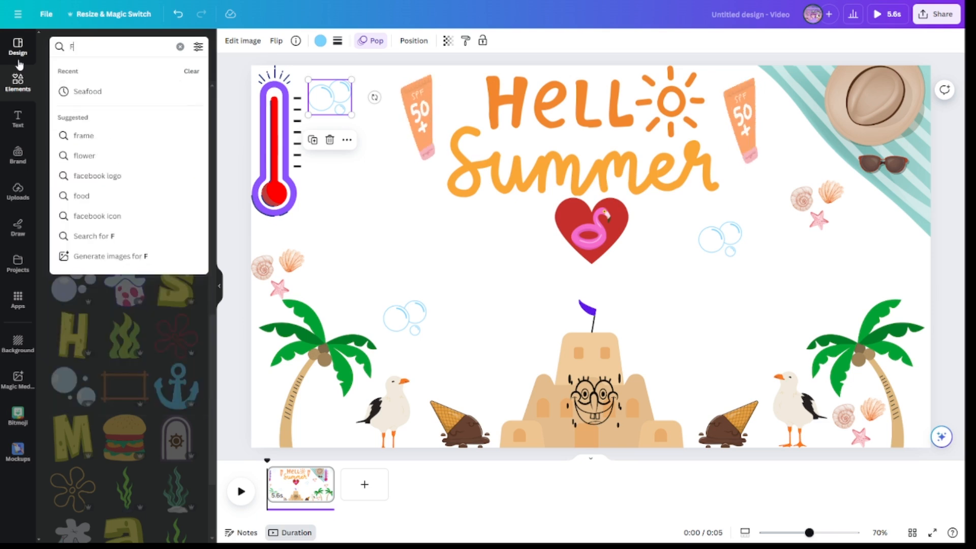
type("ish and")
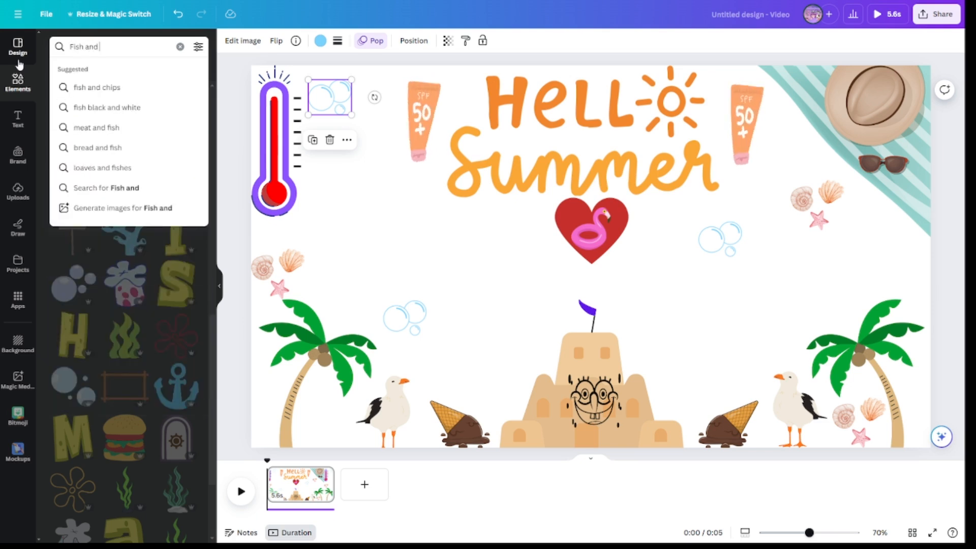
left_click(96, 87)
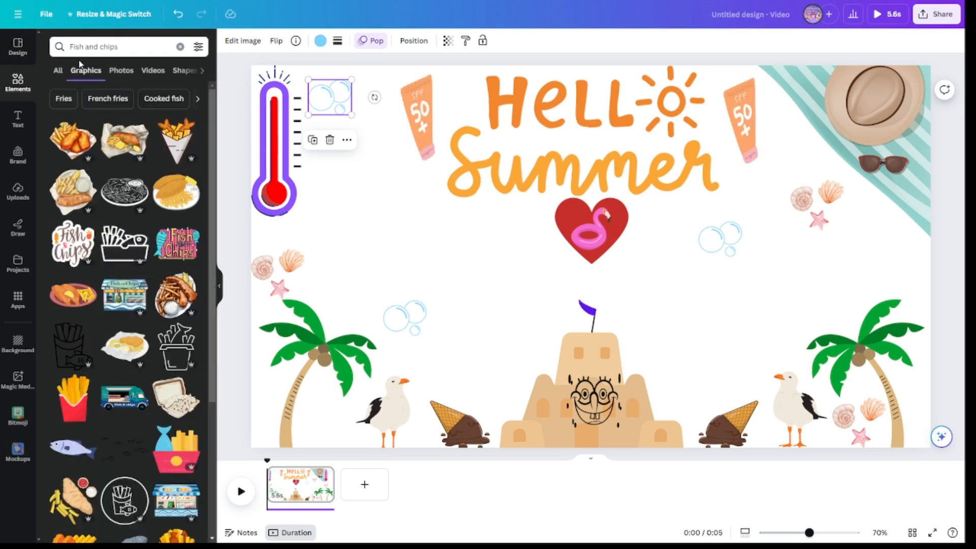
left_click(71, 140)
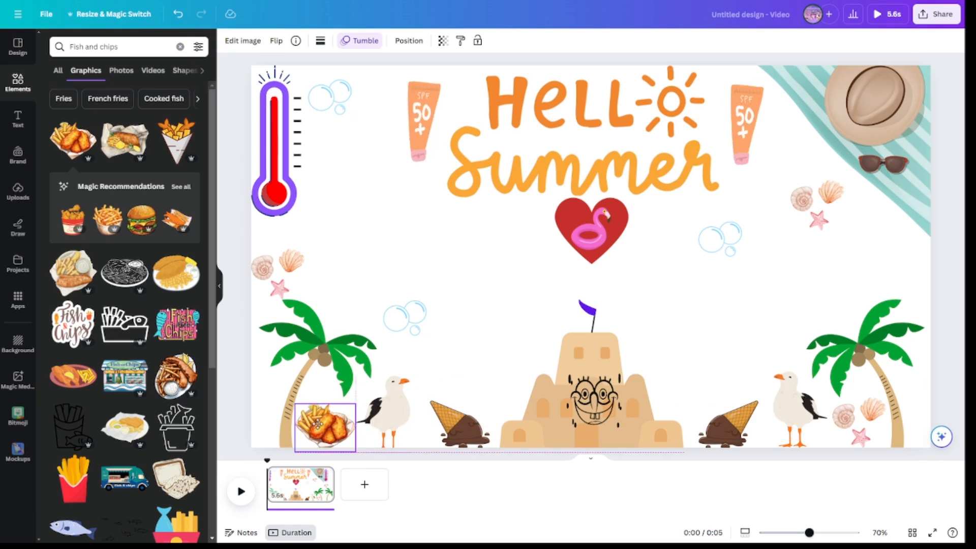
left_click(386, 417)
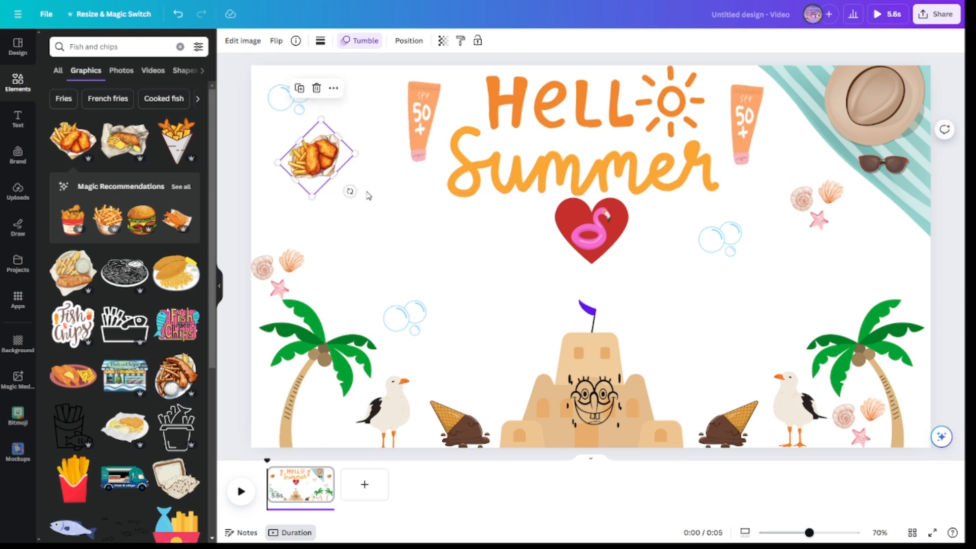
type("Sandals")
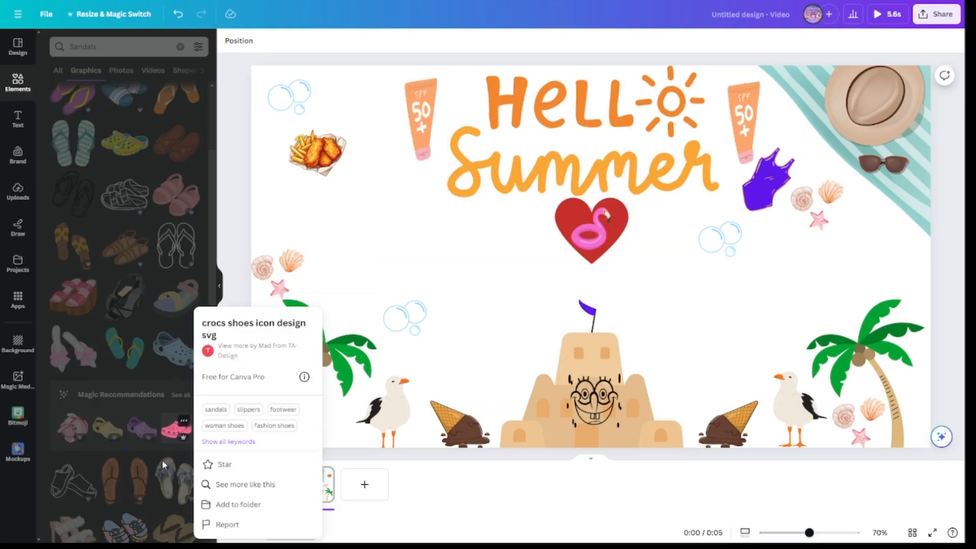
Search graphics for 'Big bag full of beach' and add the blue-and-yellow striped bag.
left_click(176, 426)
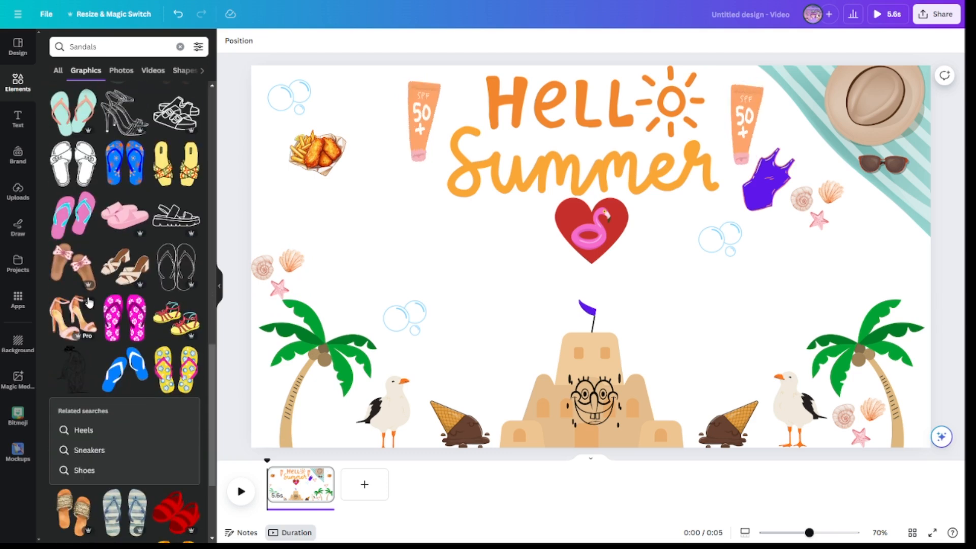
left_click(180, 47)
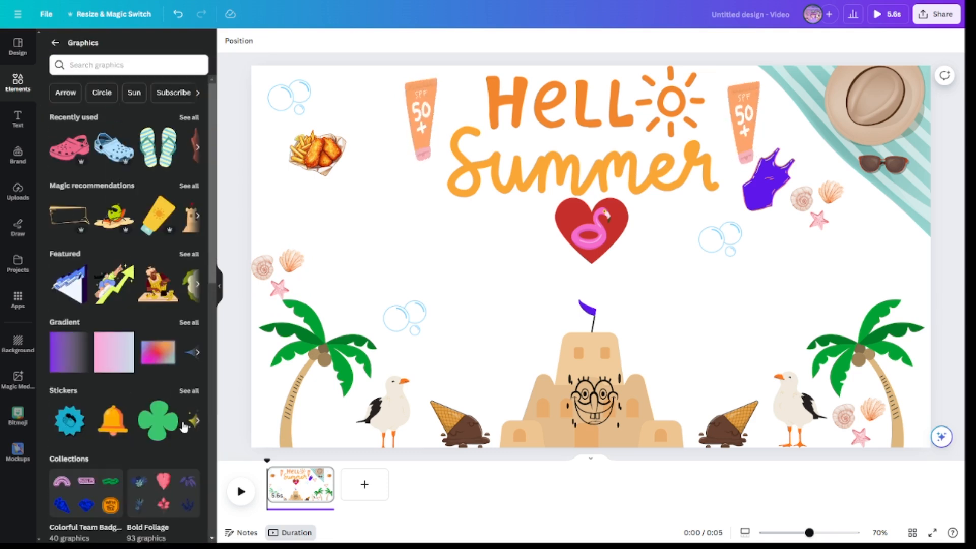
type("Big bag full of beach")
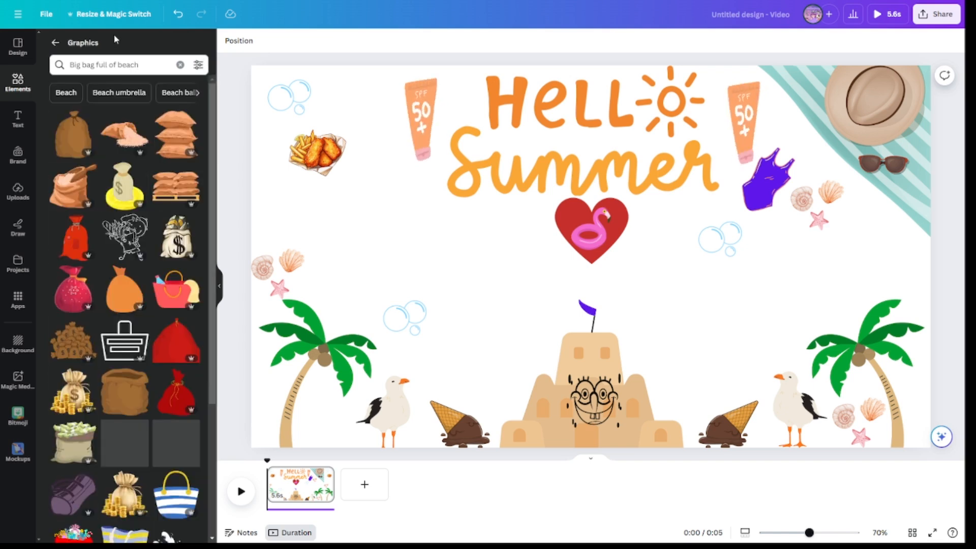
scroll("down", 3)
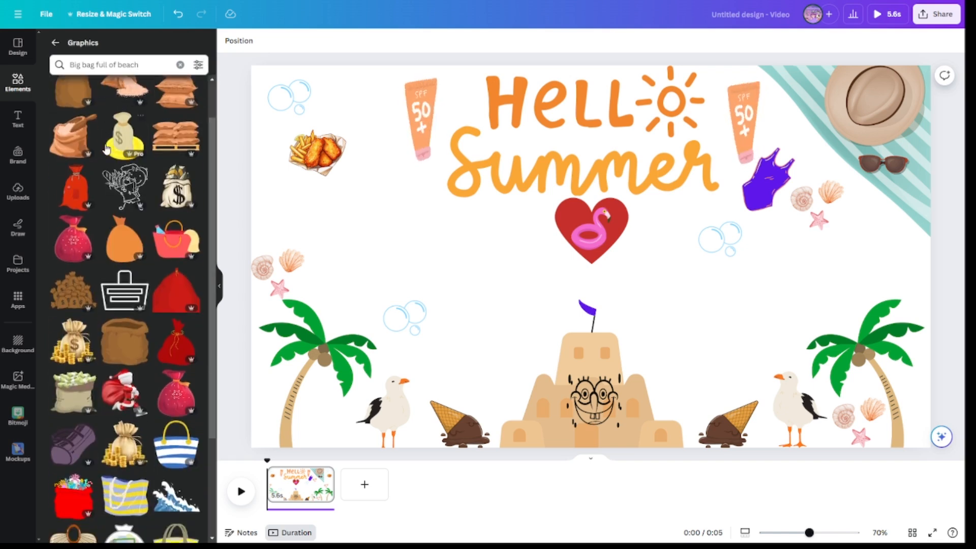
scroll("down", 3)
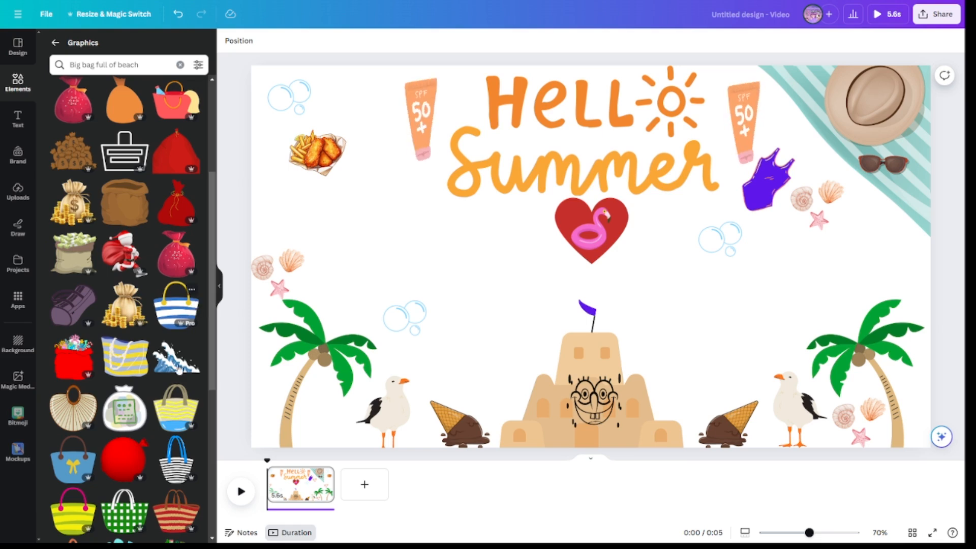
left_click(73, 355)
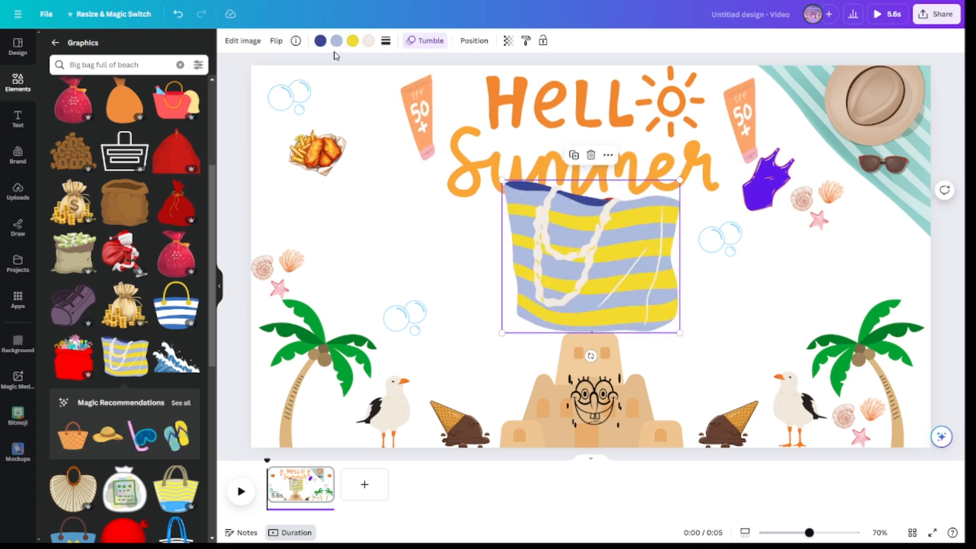
Recolour the beach bag's pale blue stripes purple via the toolbar colour swatches.
left_click(320, 41)
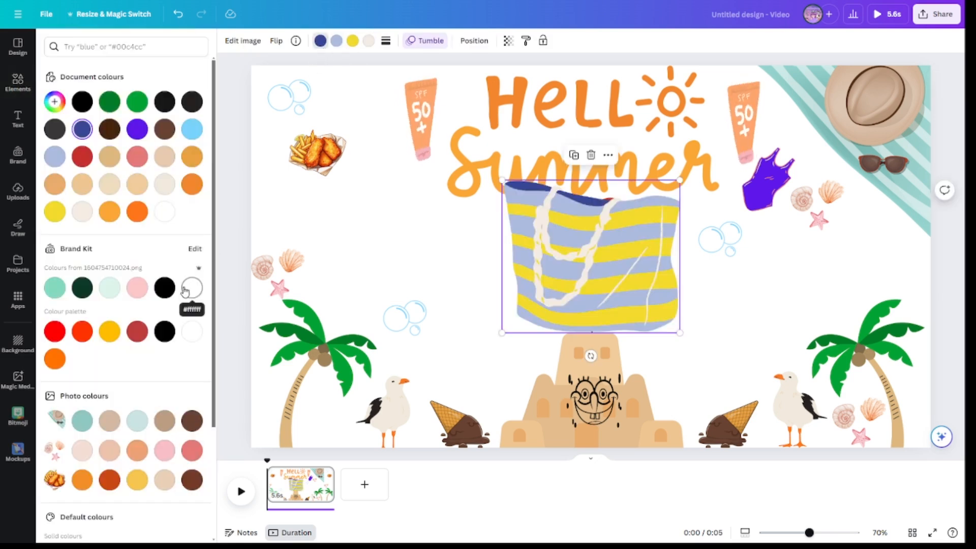
left_click(164, 287)
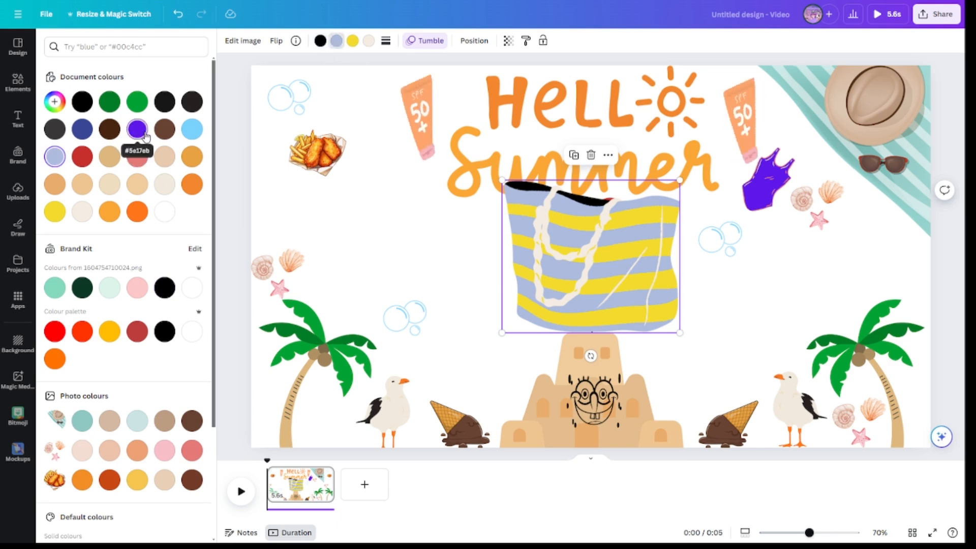
left_click(136, 128)
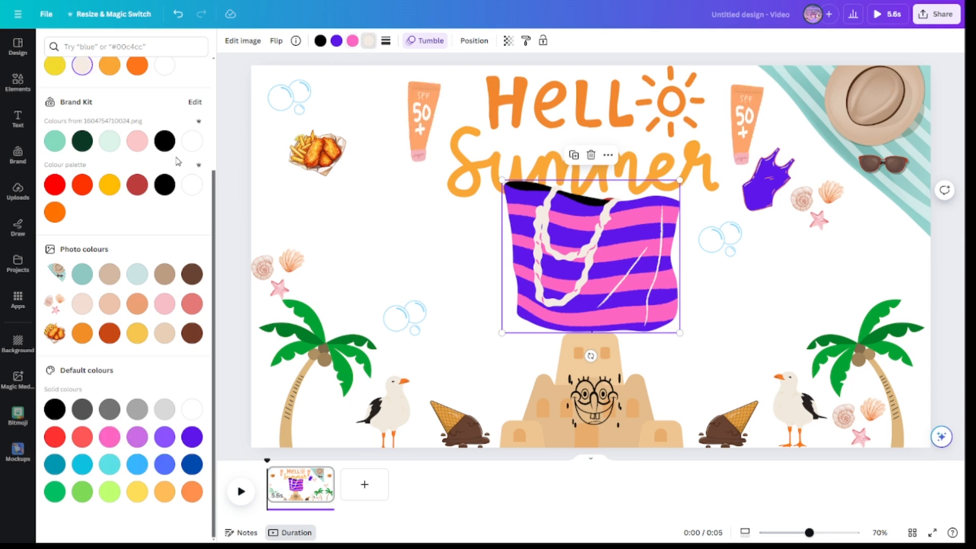
scroll("up", 3)
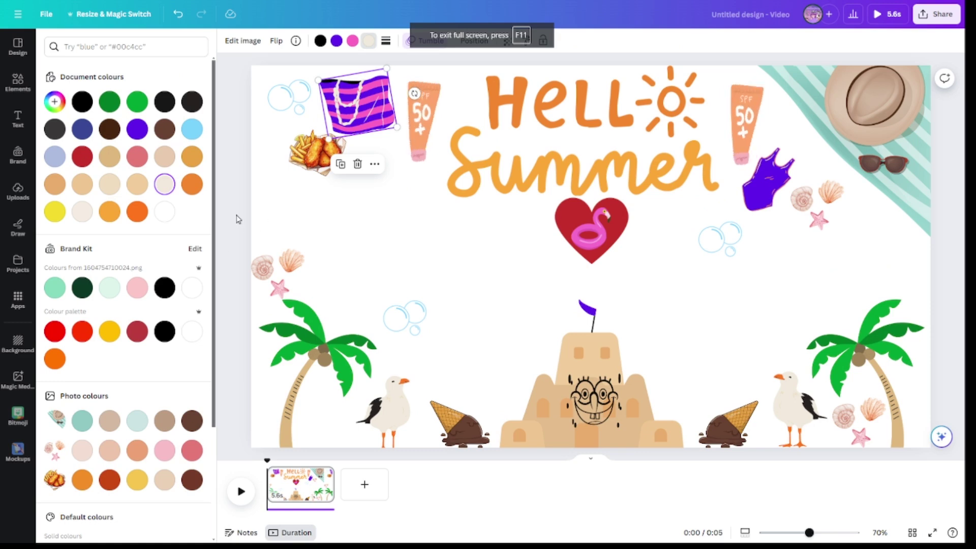
Edit the 'Big bag full of beach' graphics search and browse the results.
type("Big bag full of beach")
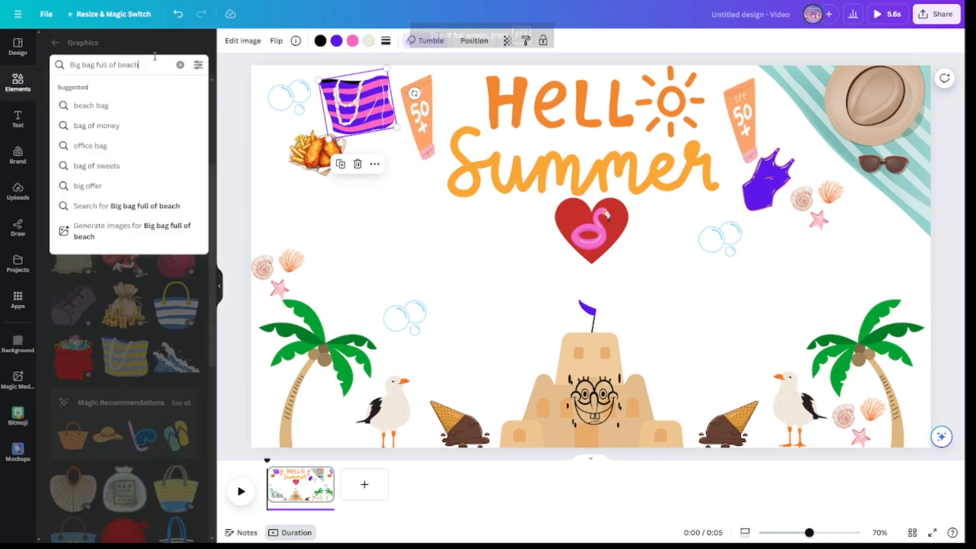
key("Backspace")
type("Sea")
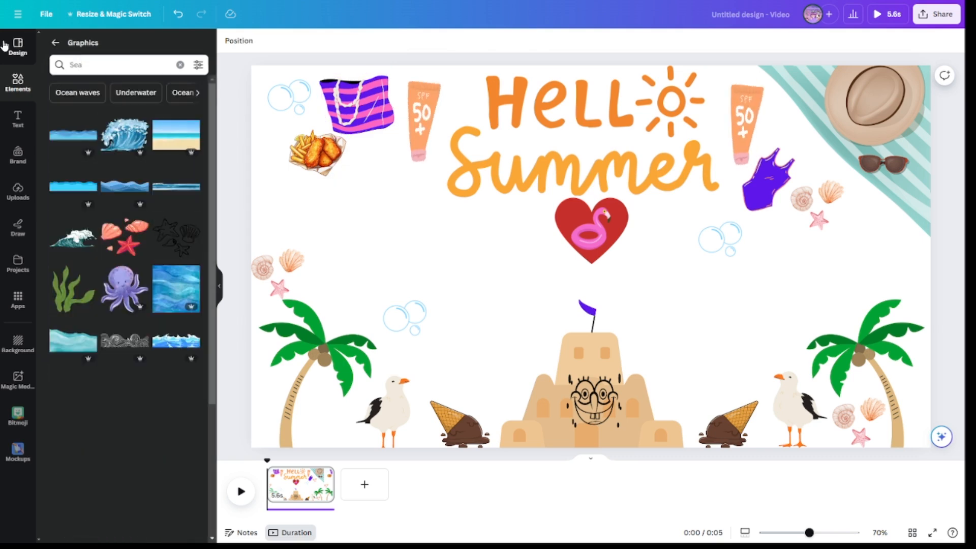
scroll("down", 3)
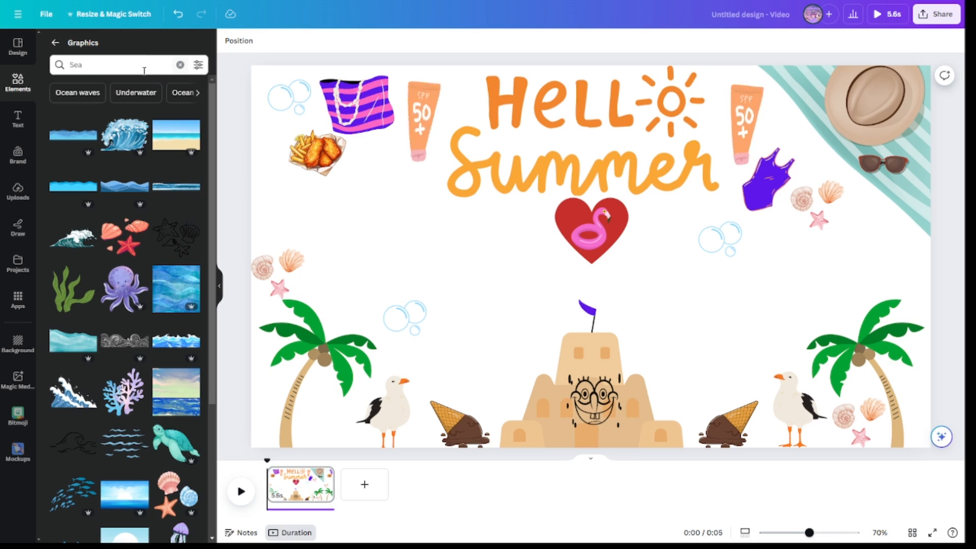
Search for 'Surfer' graphics and switch to the Surfboard suggestion.
left_click(124, 136)
type("Su")
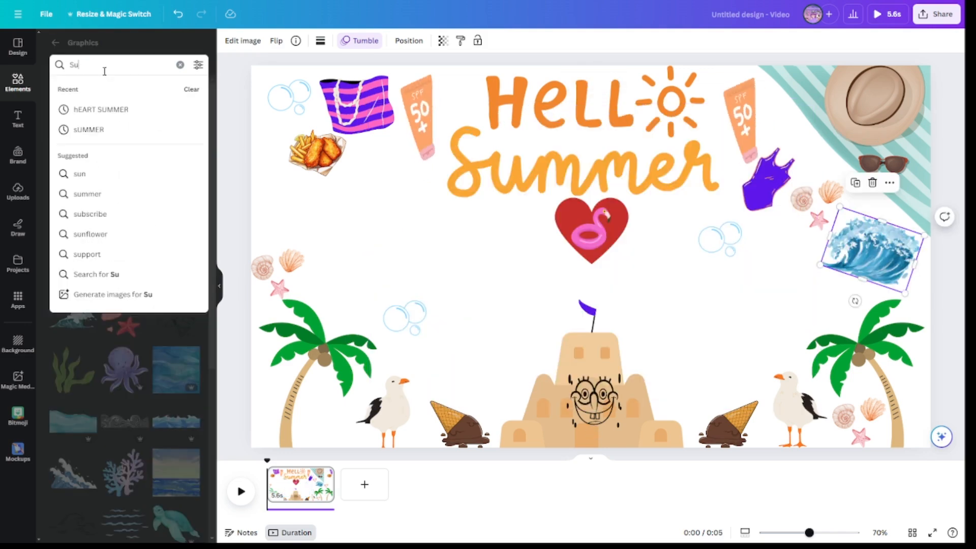
type("fer")
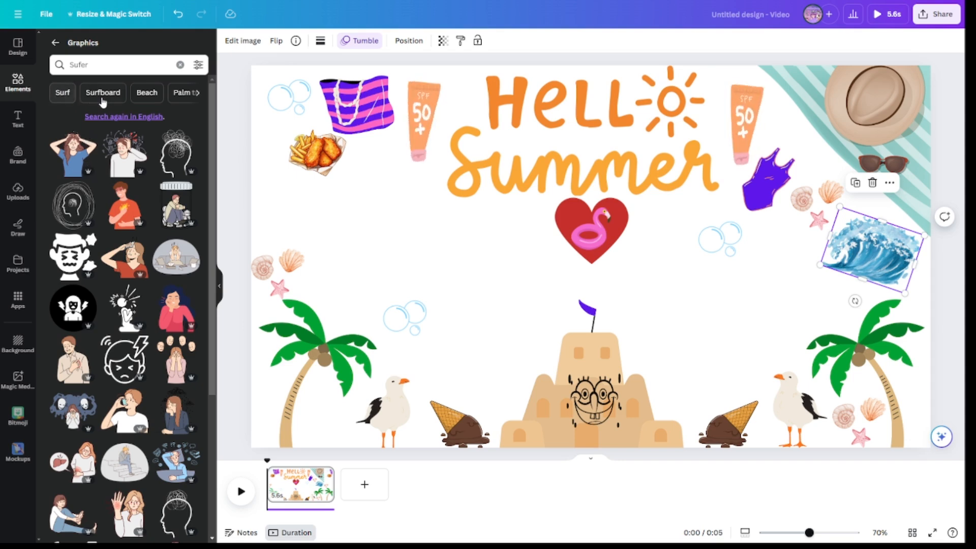
left_click(102, 92)
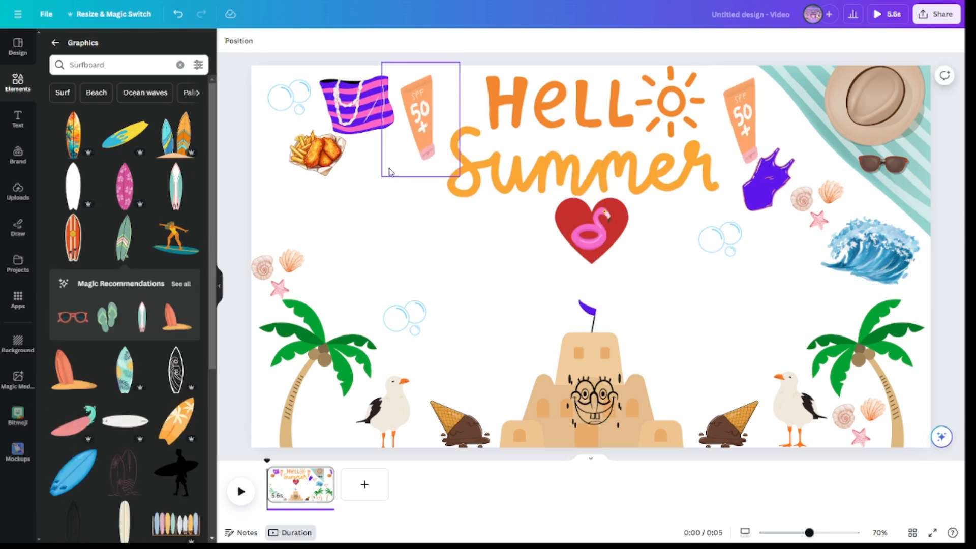
Add the surfer-on-a-board graphic and recolour her swimsuit.
left_click(175, 237)
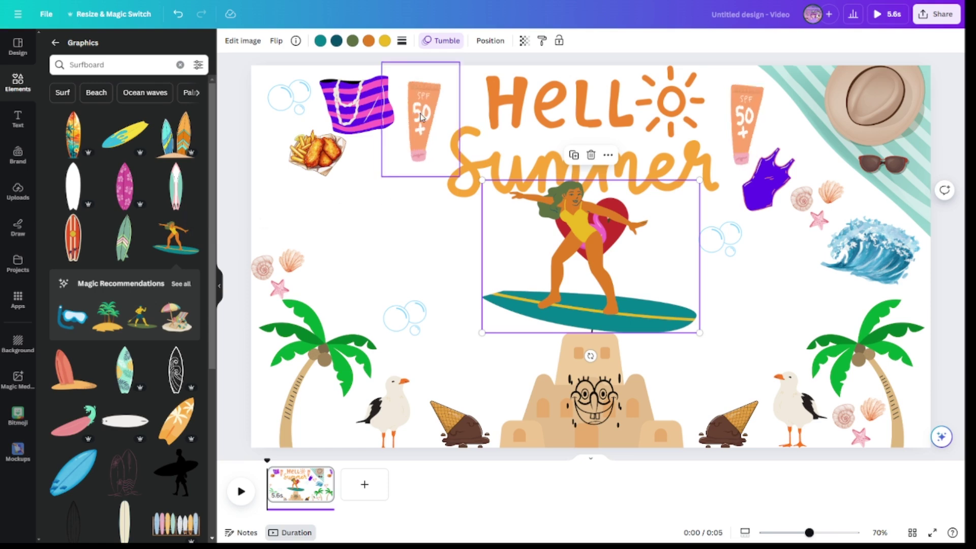
left_click(368, 40)
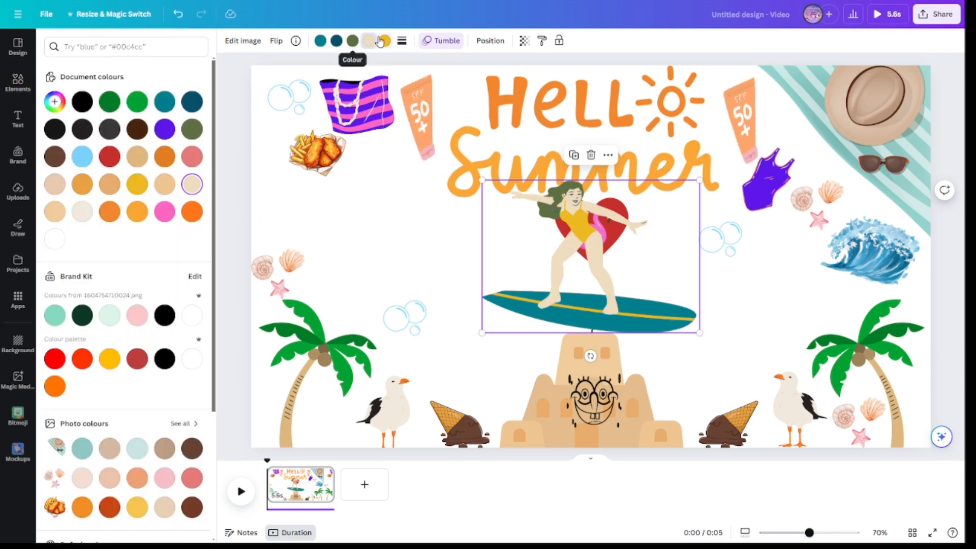
left_click(137, 184)
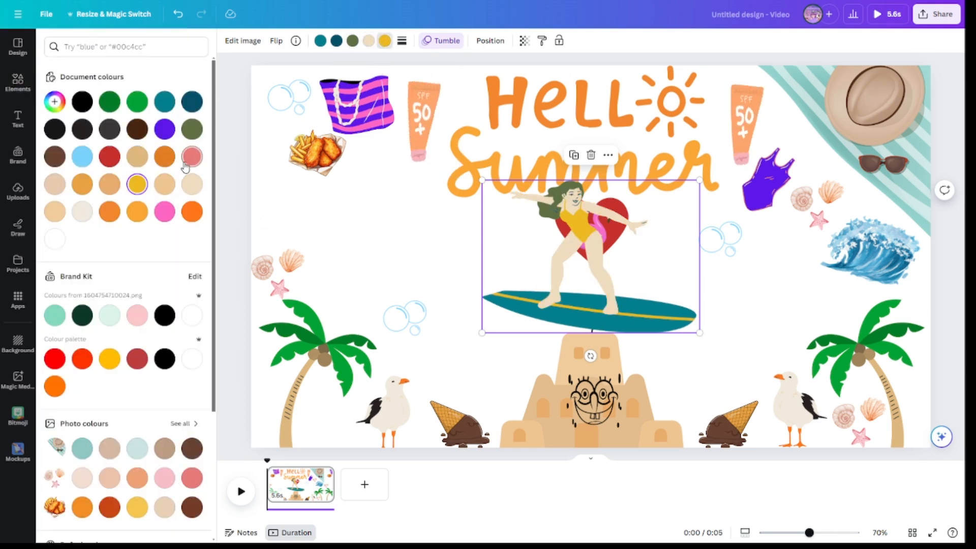
left_click(192, 156)
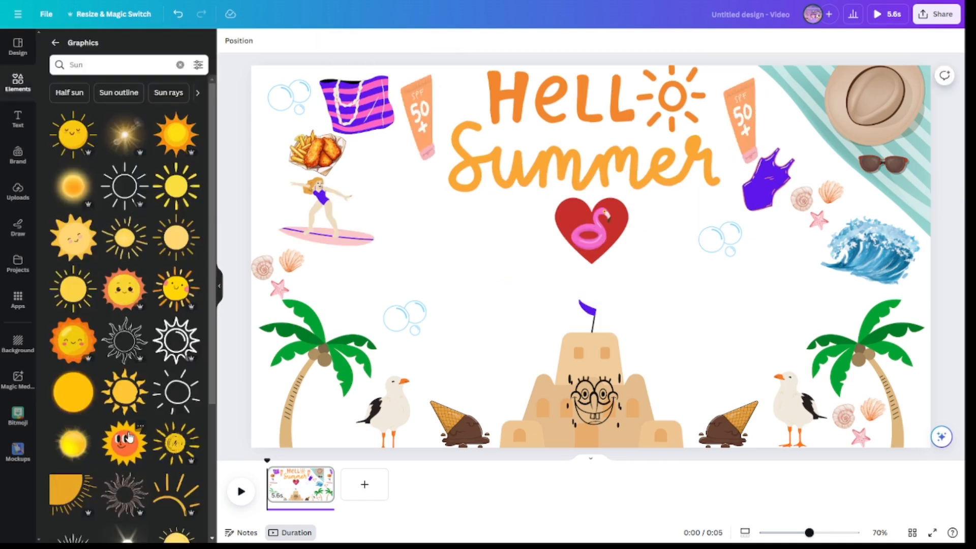
Search Elements for 'sun with sunglasses' and browse the graphic results.
scroll("down", 3)
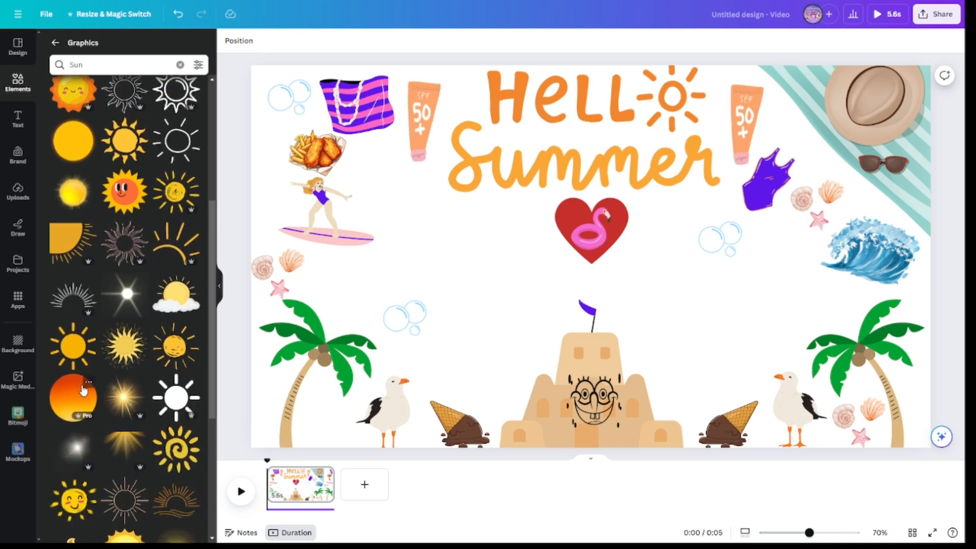
scroll("down", 3)
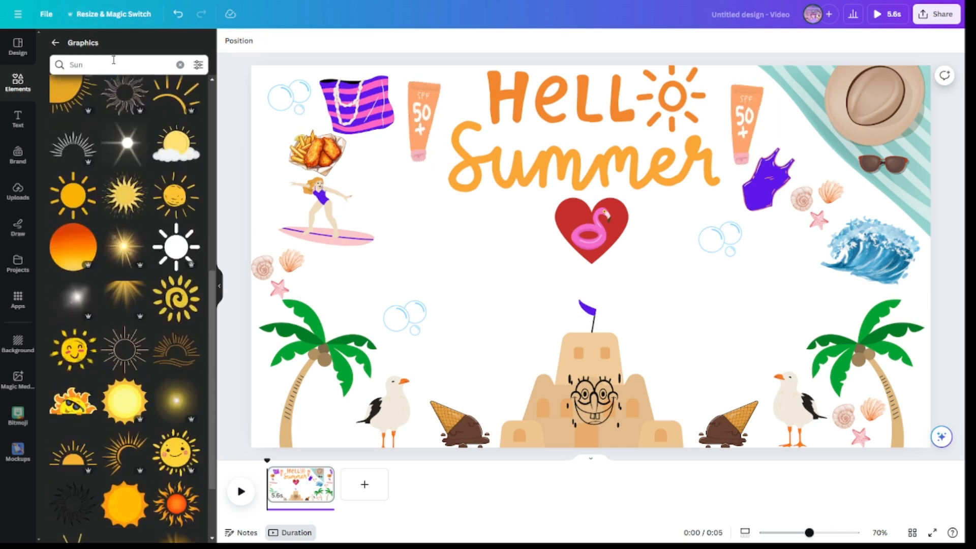
type("WITH")
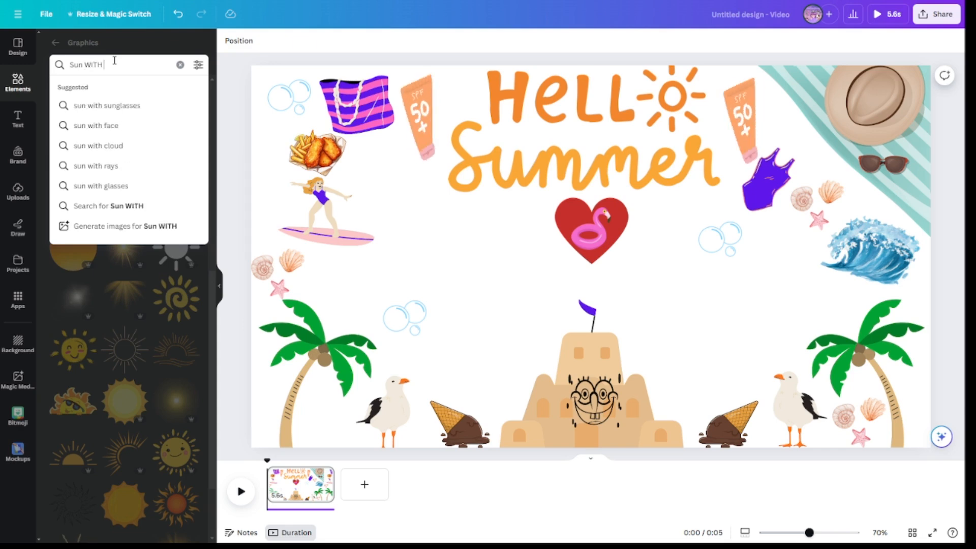
type("SUNGALS")
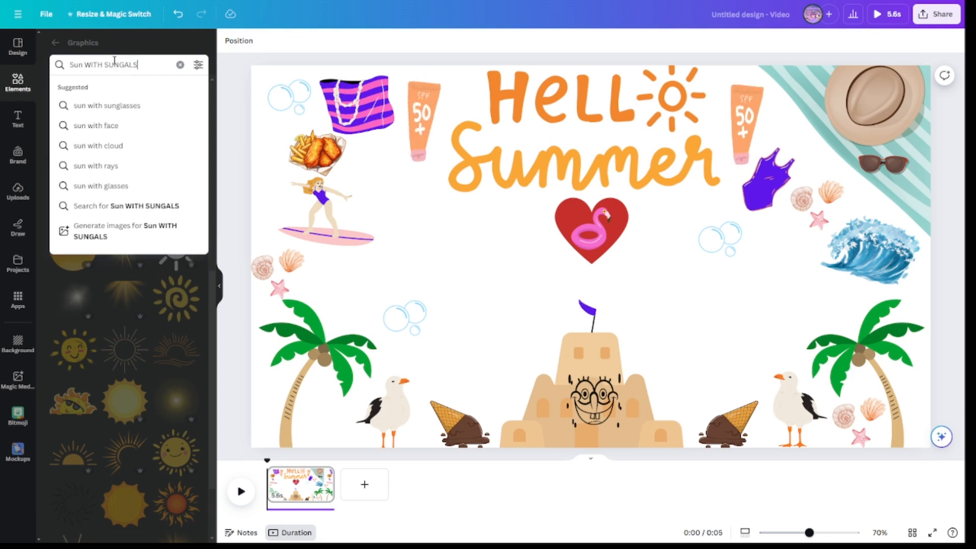
type("SES!!!!!!")
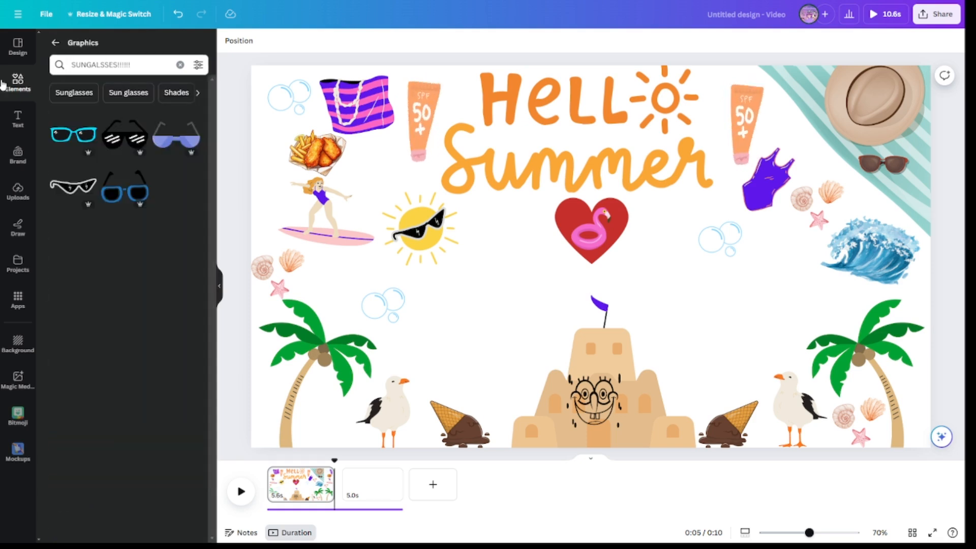
left_click(128, 92)
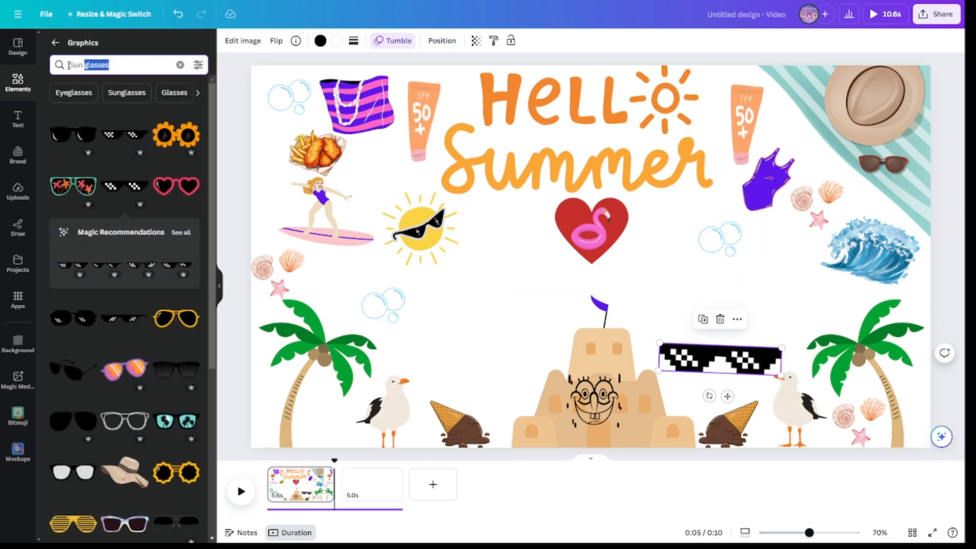
Search 'game', add the START button, and colour it bright yellow #FBED36.
type("gAME")
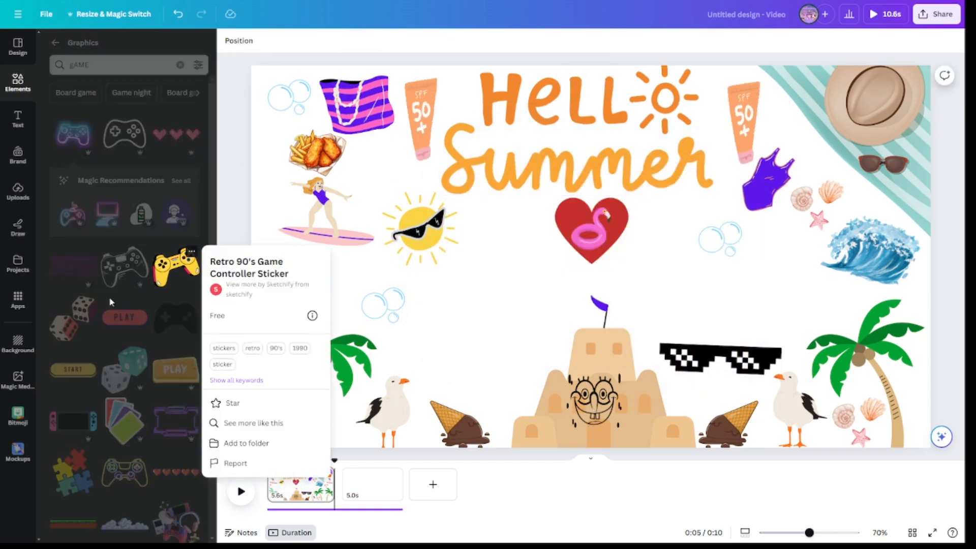
left_click(175, 266)
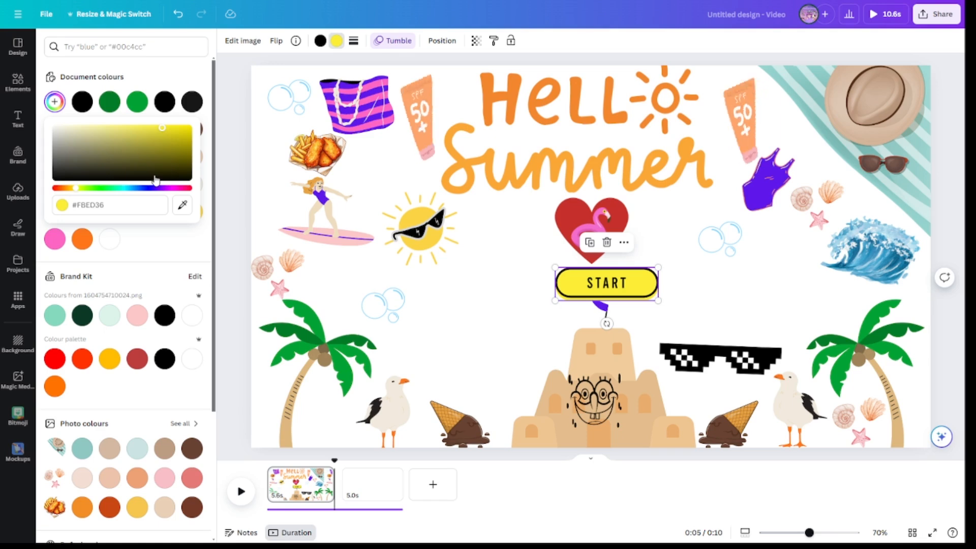
left_click(17, 81)
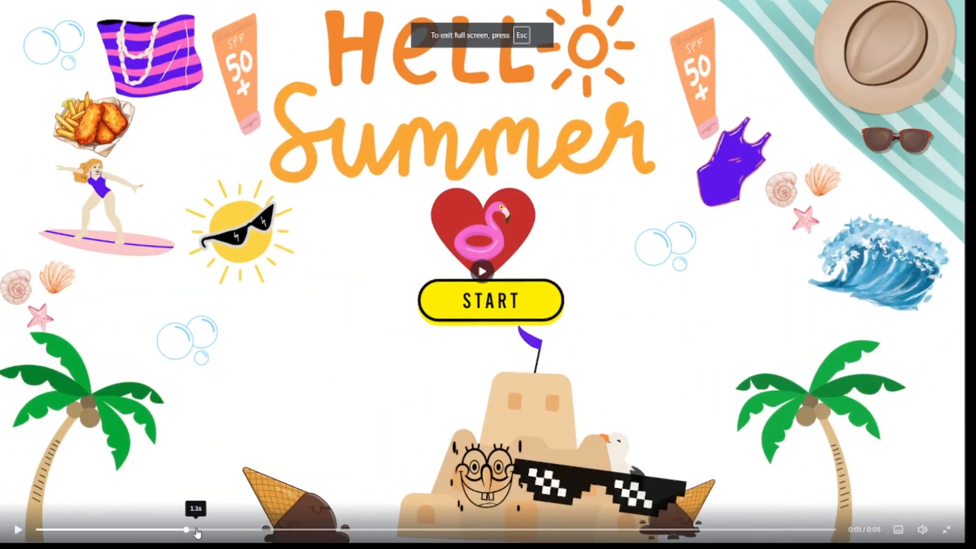
Skip ahead in the full-screen preview, then close it to return to editing.
left_click(17, 529)
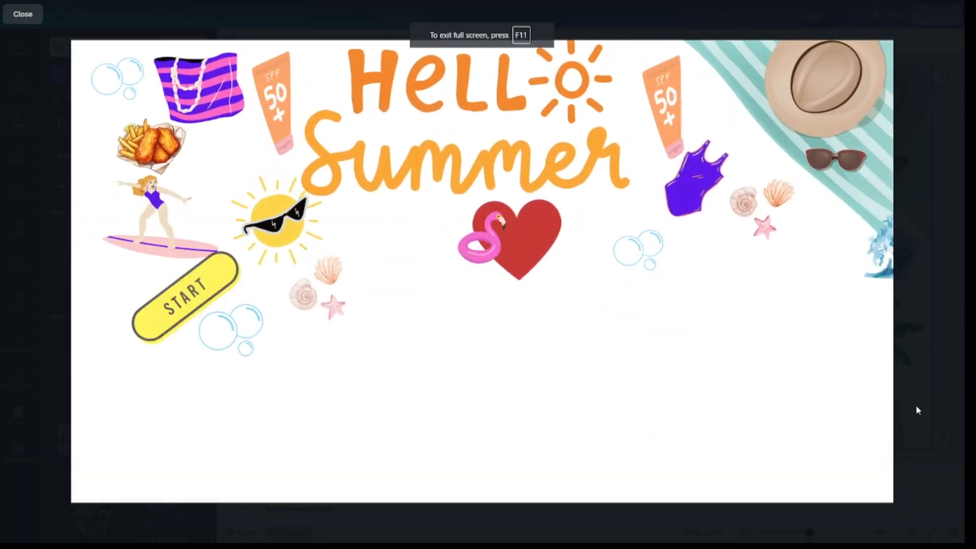
left_click(23, 14)
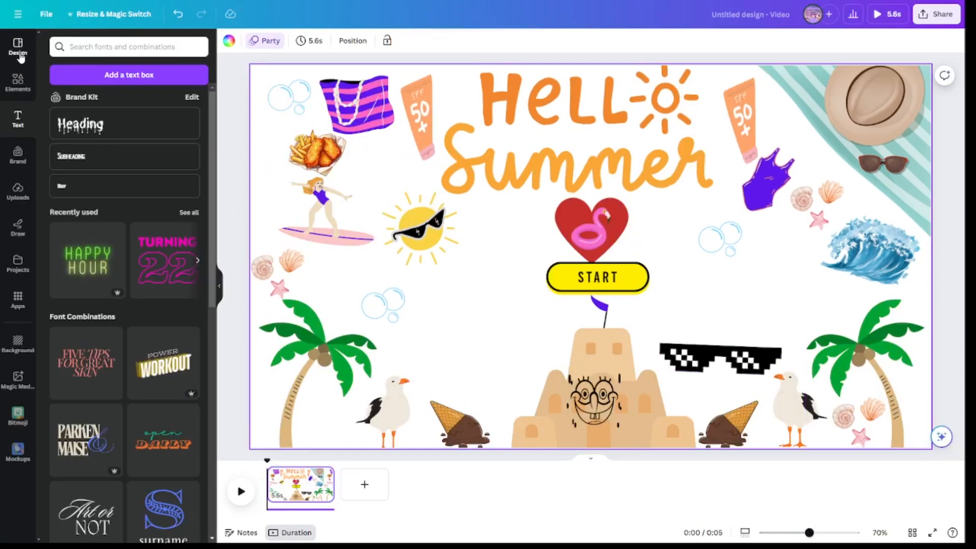
mouse_move(18, 53)
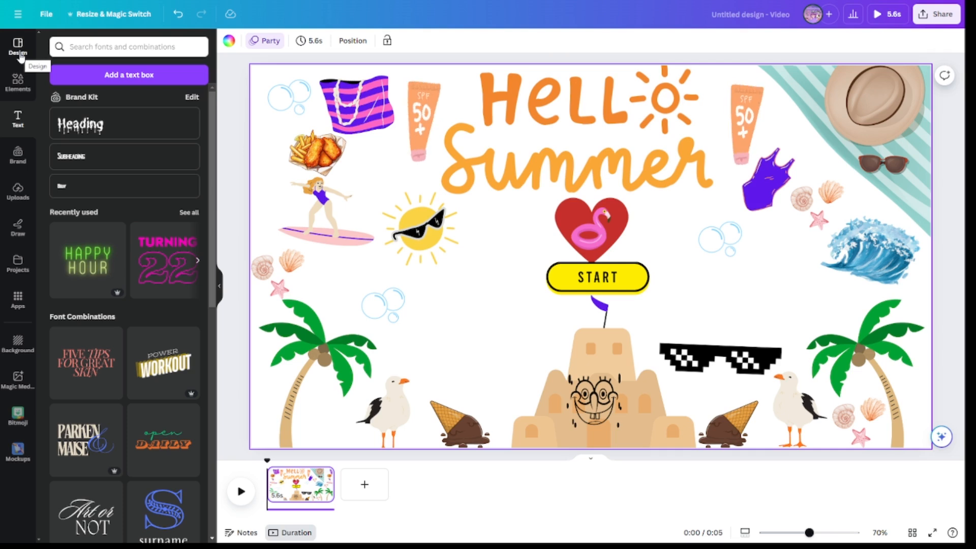
left_click(577, 128)
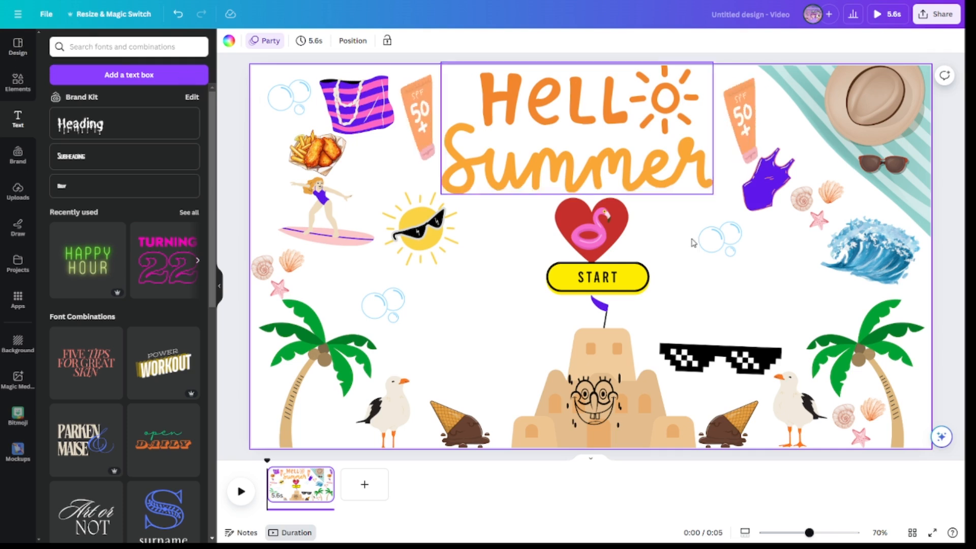